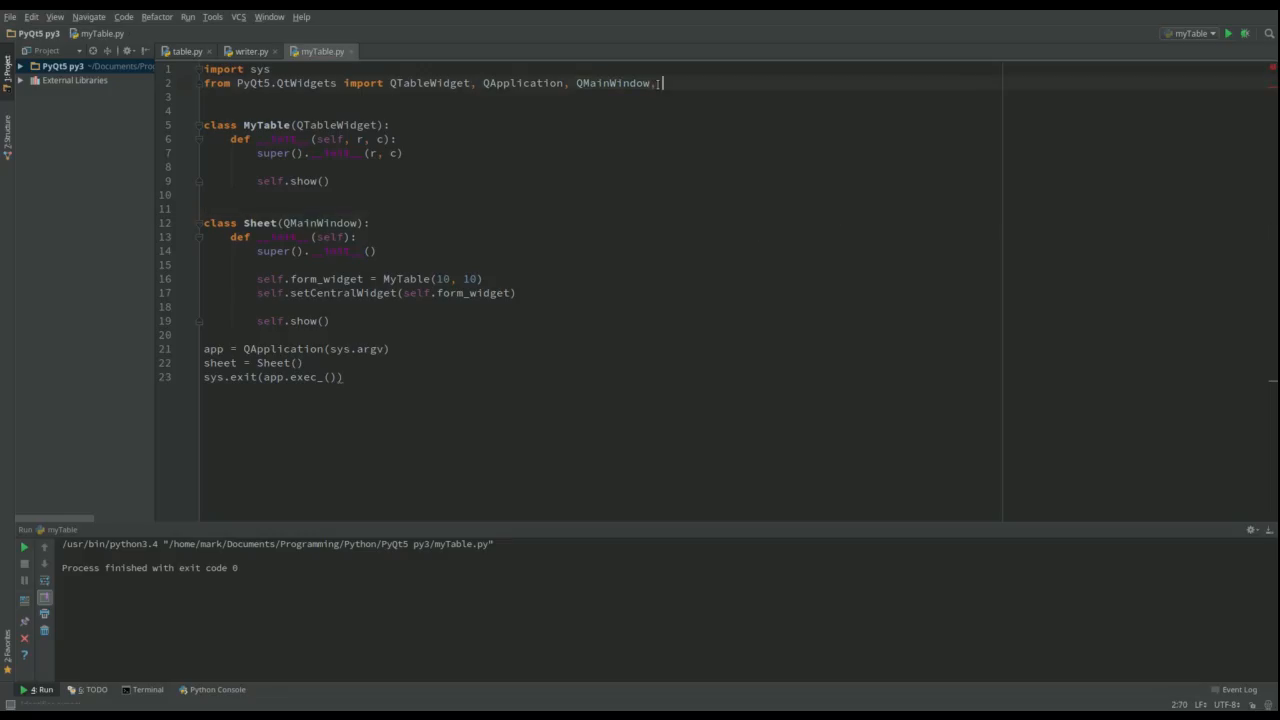
Import QTableWidgetItem, call self.init_ui() in __init__, and define an empty init_ui method
text(QTableWidgetItem)
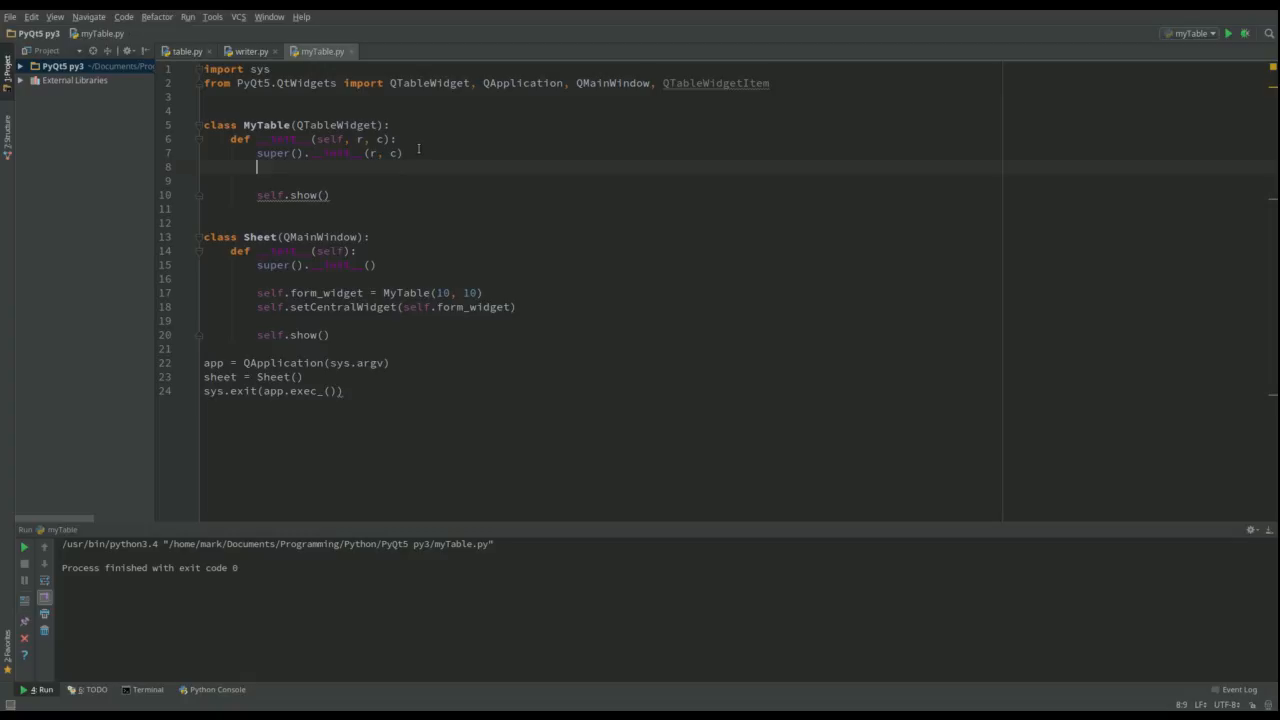
text(self)
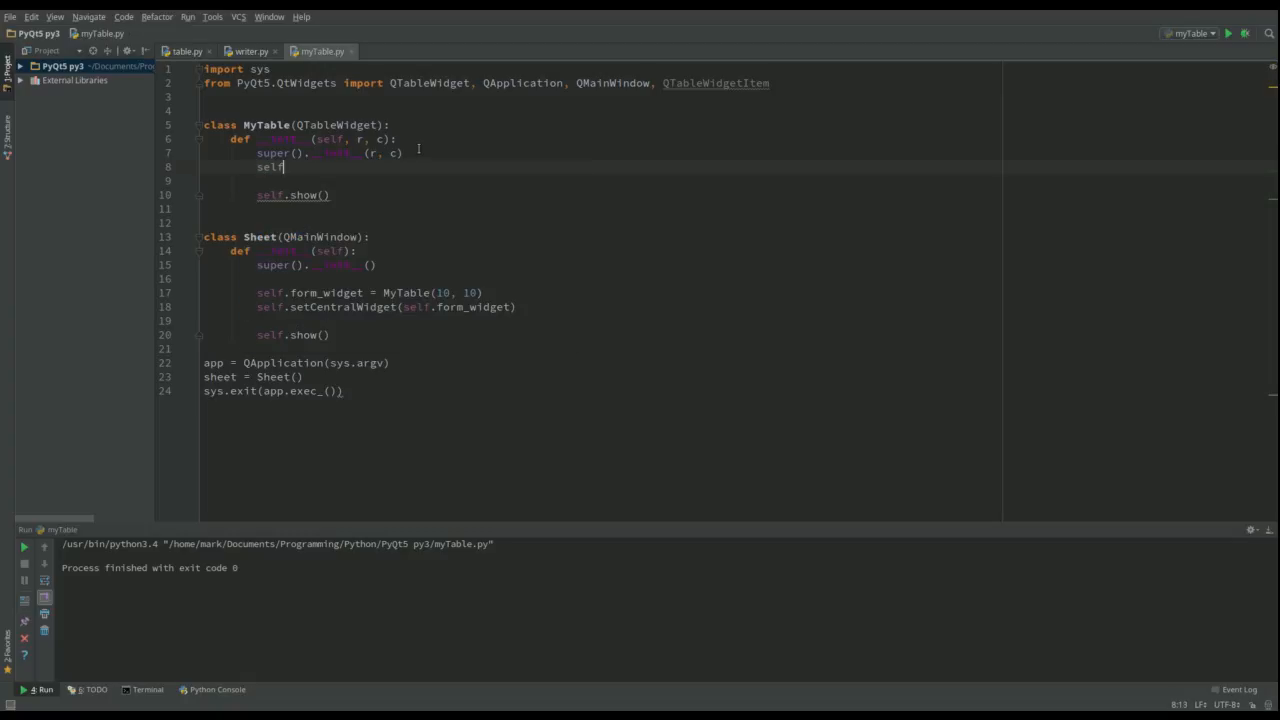
text(.)
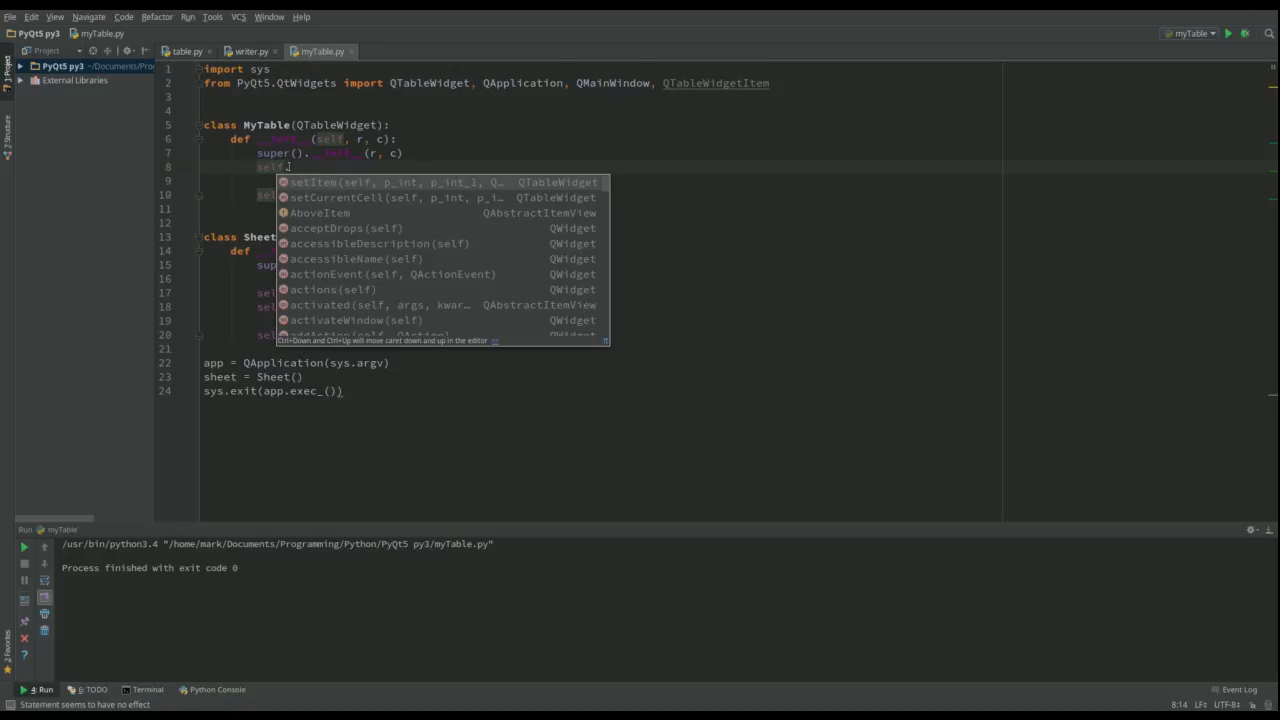
text(.)
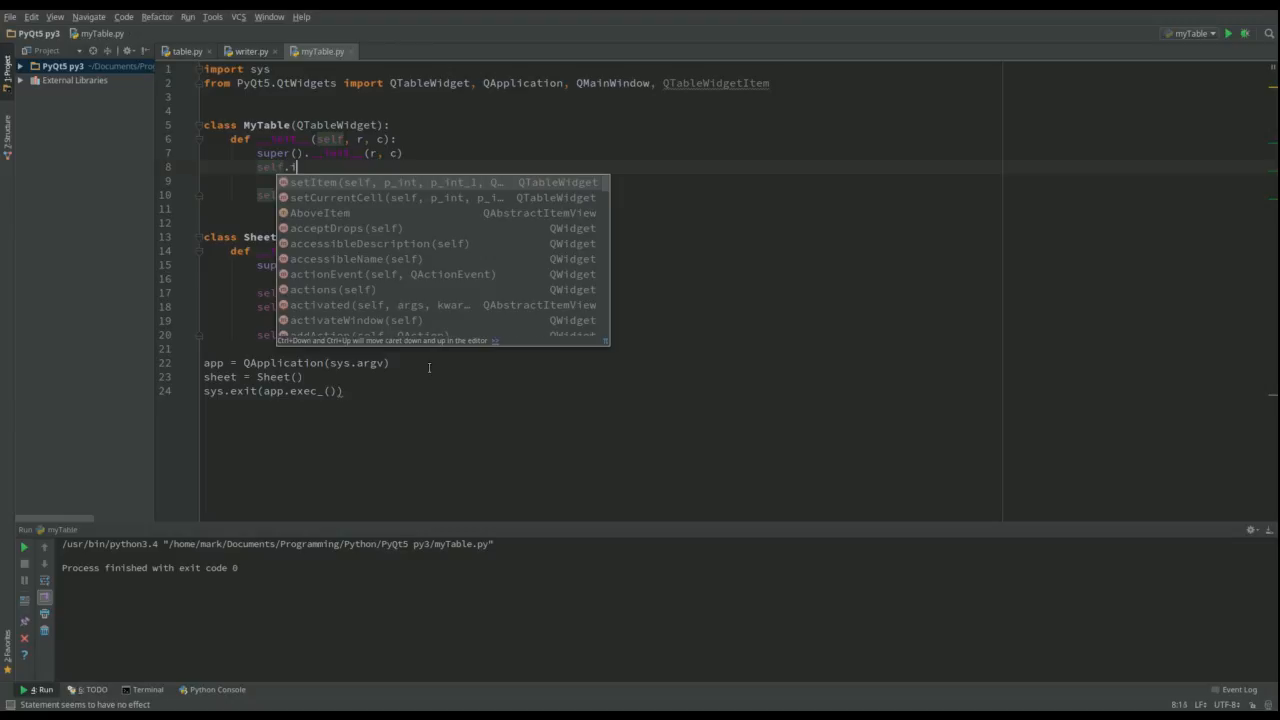
text(nit_ui)
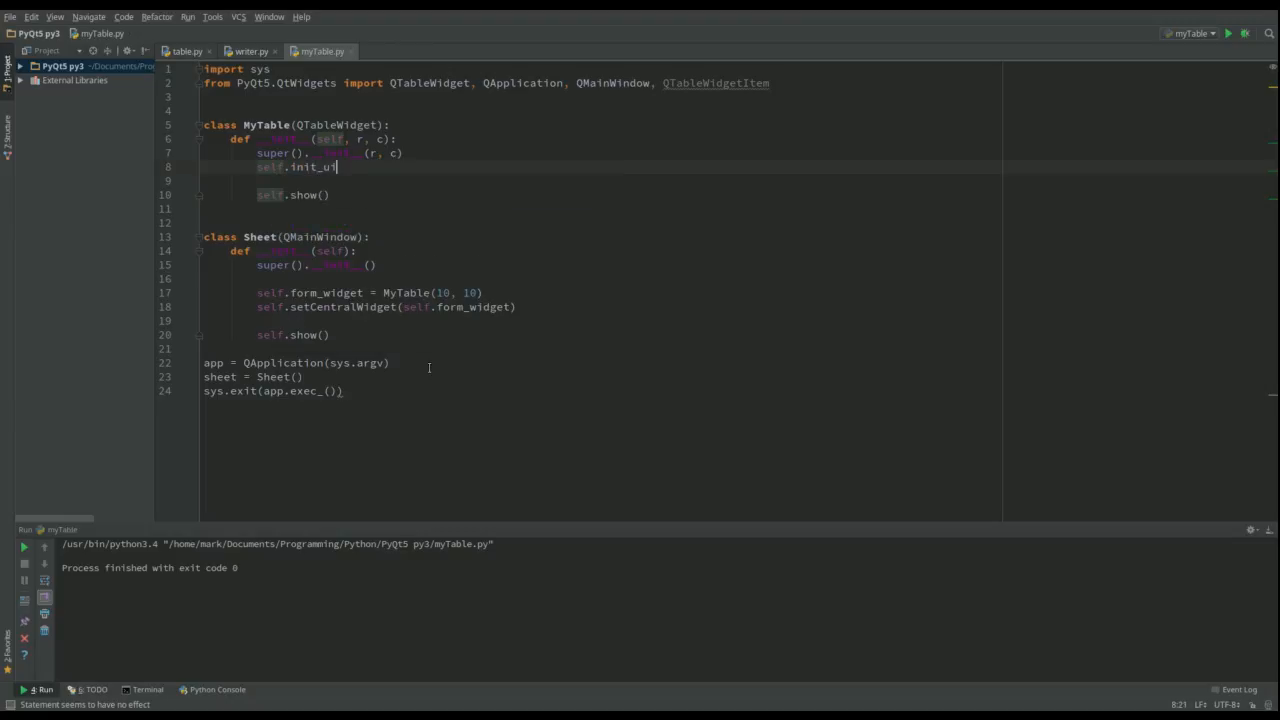
text(())
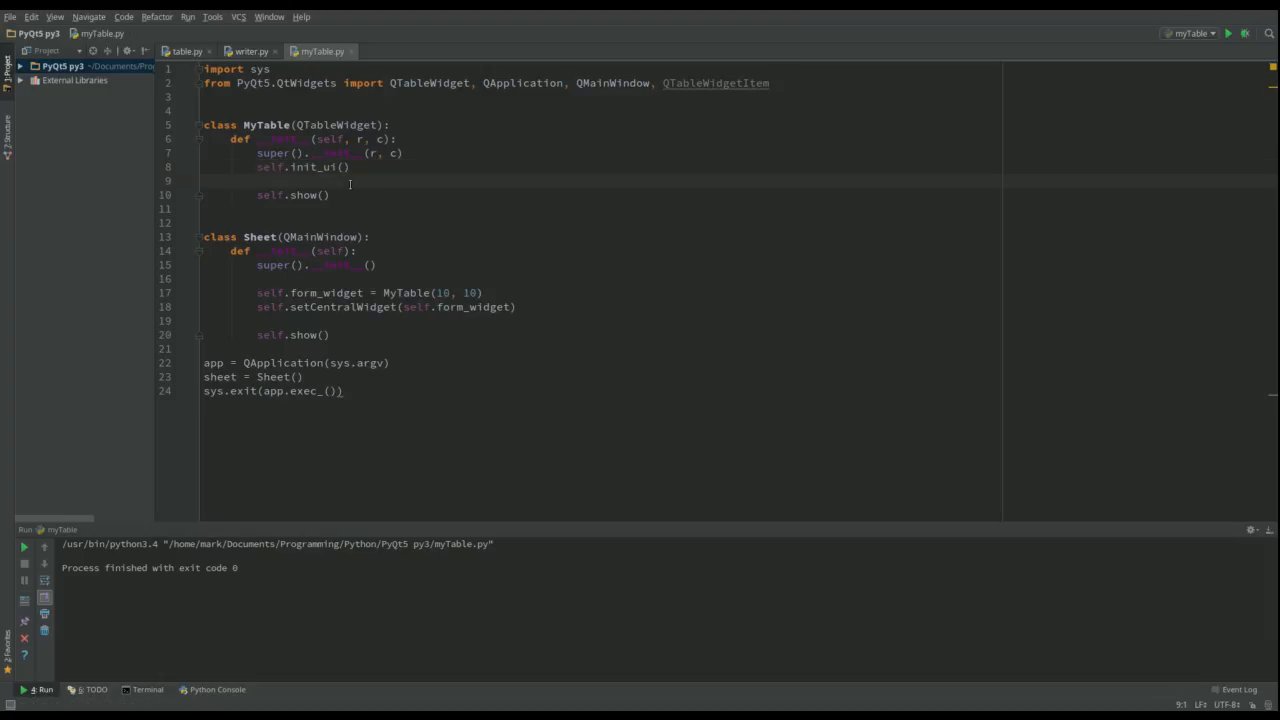
text(def init_ui(self):)
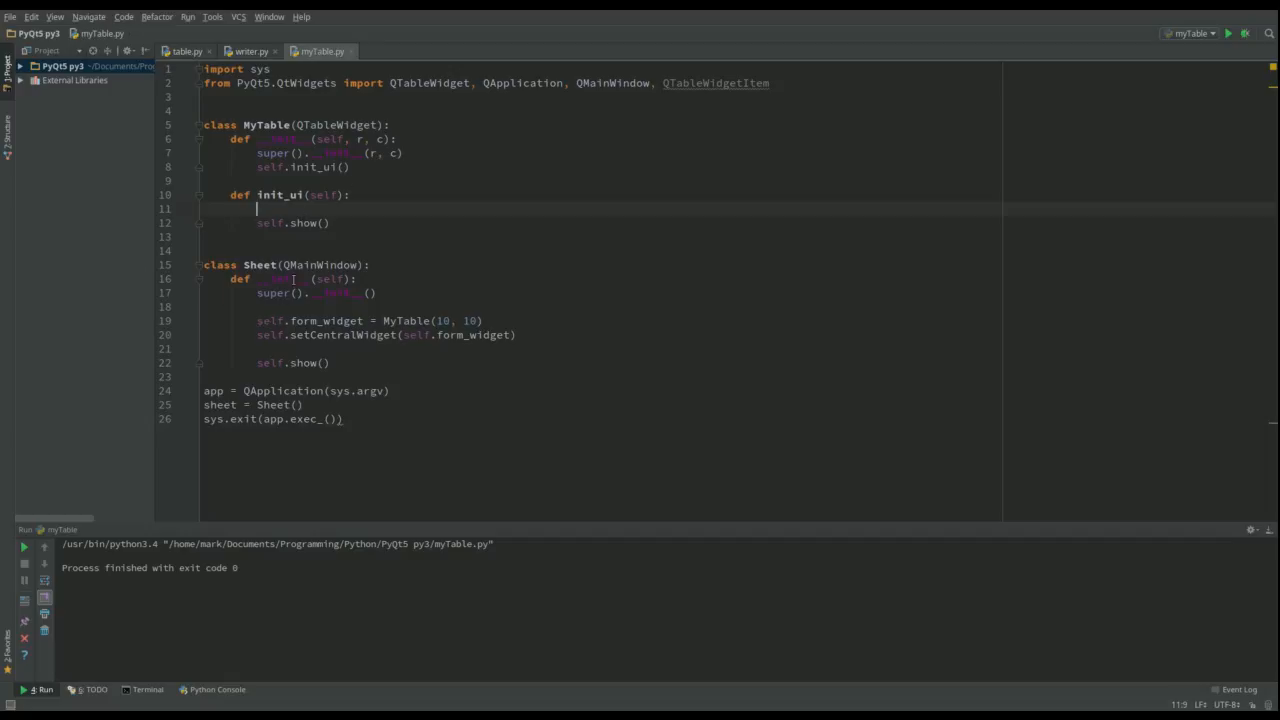
In init_ui, connect self.cellChanged to self.c_current
text(s)
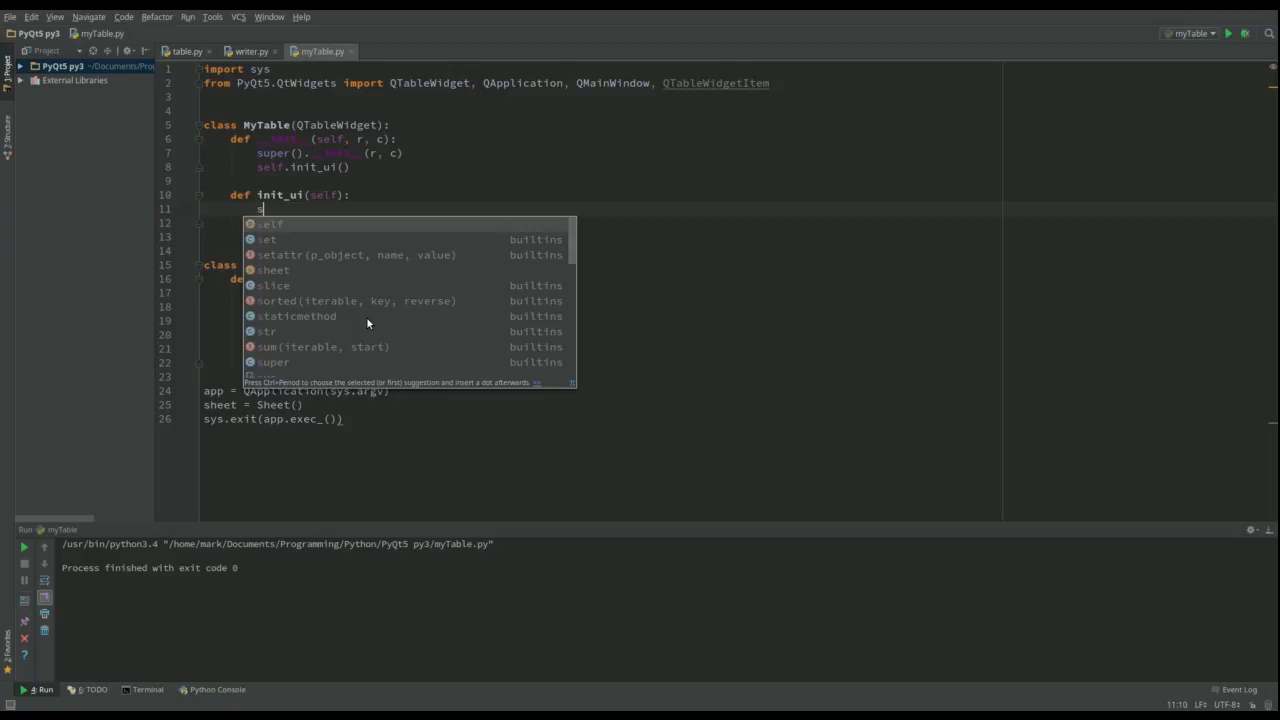
text(elf.)
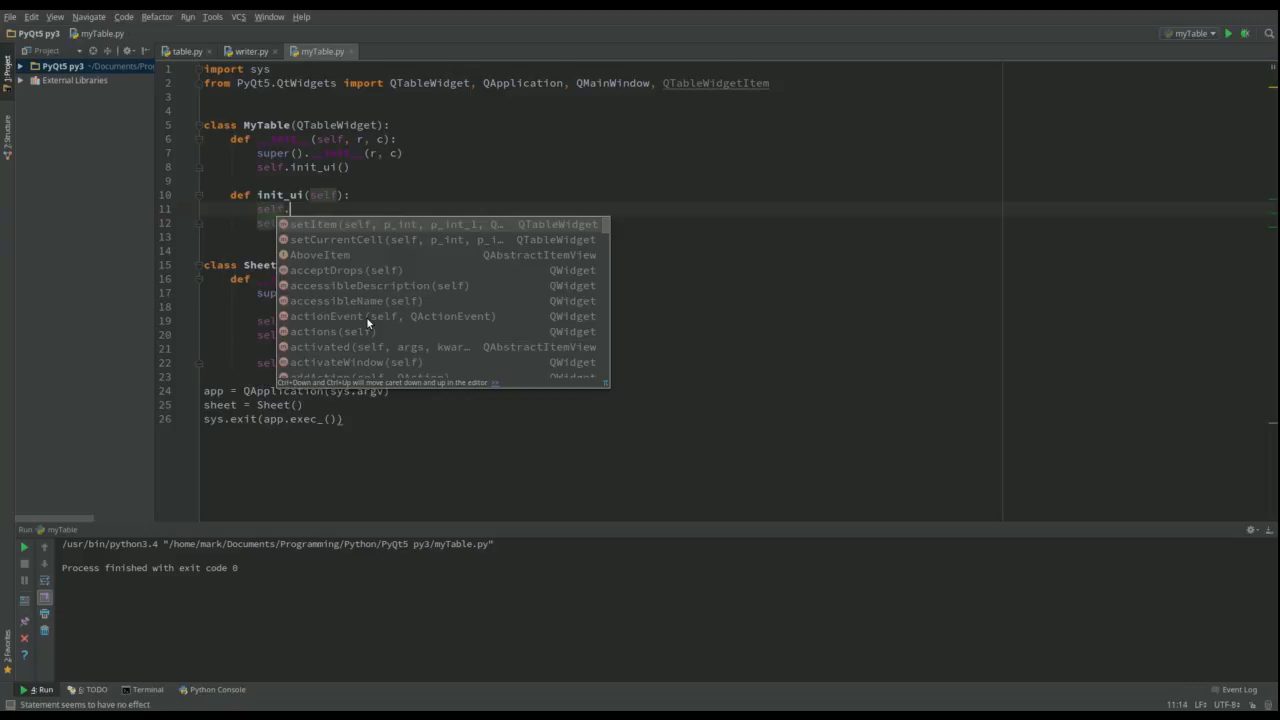
text(cellChanged)
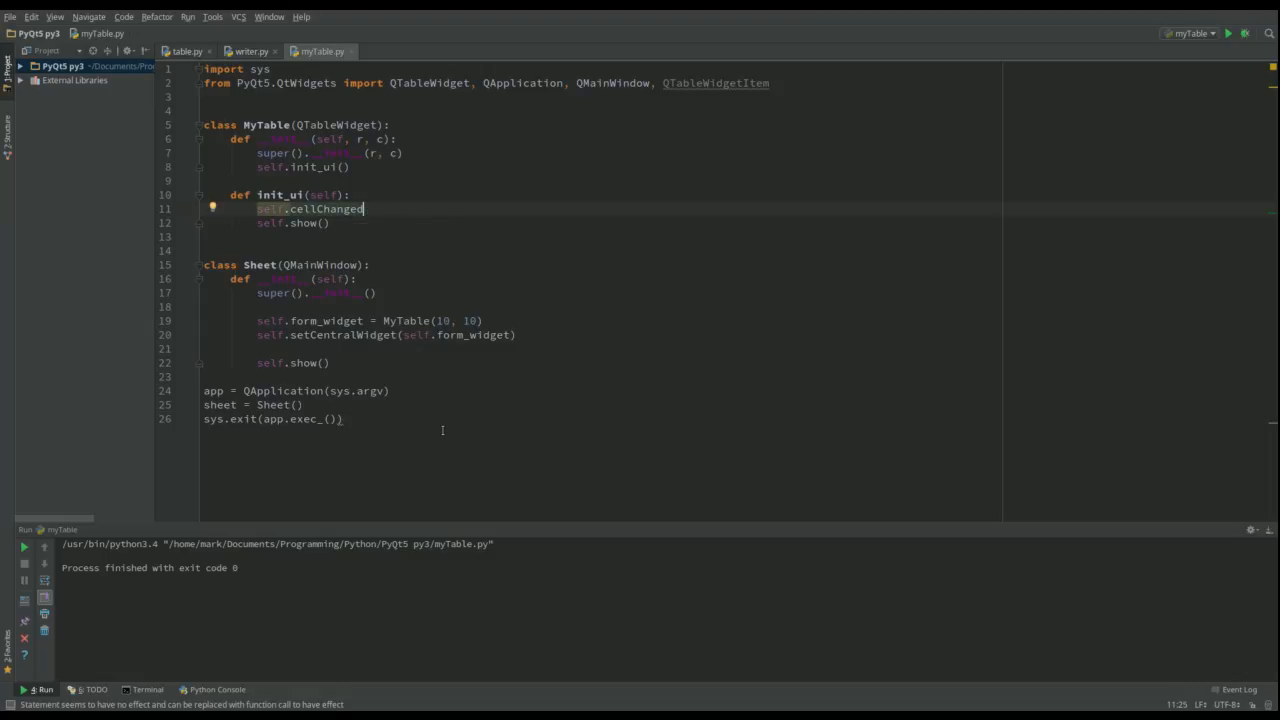
text(.con)
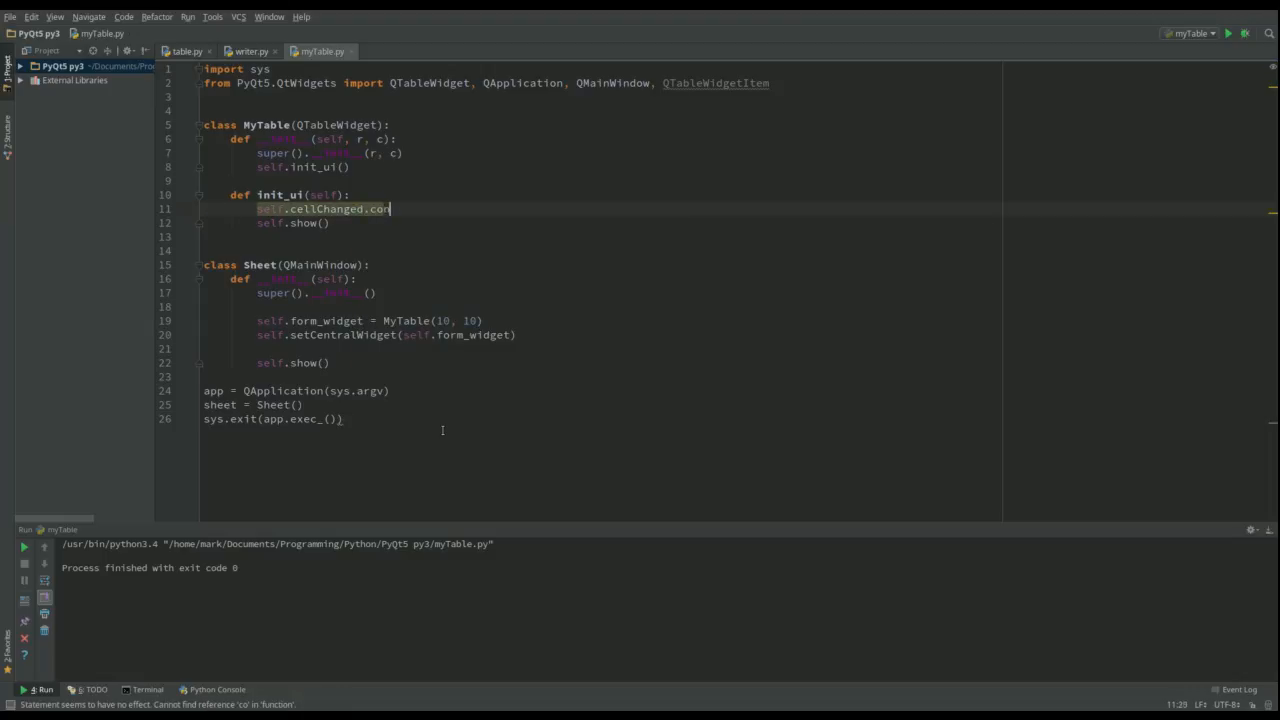
text(nect)
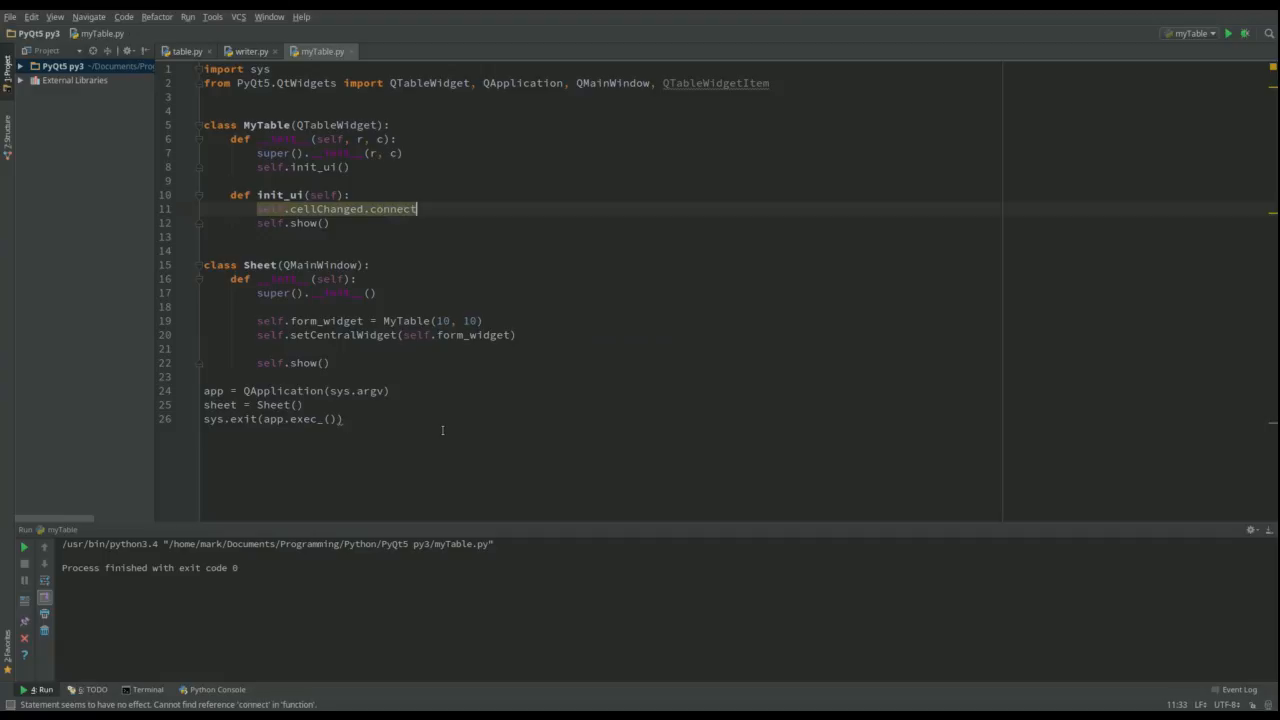
text((self)
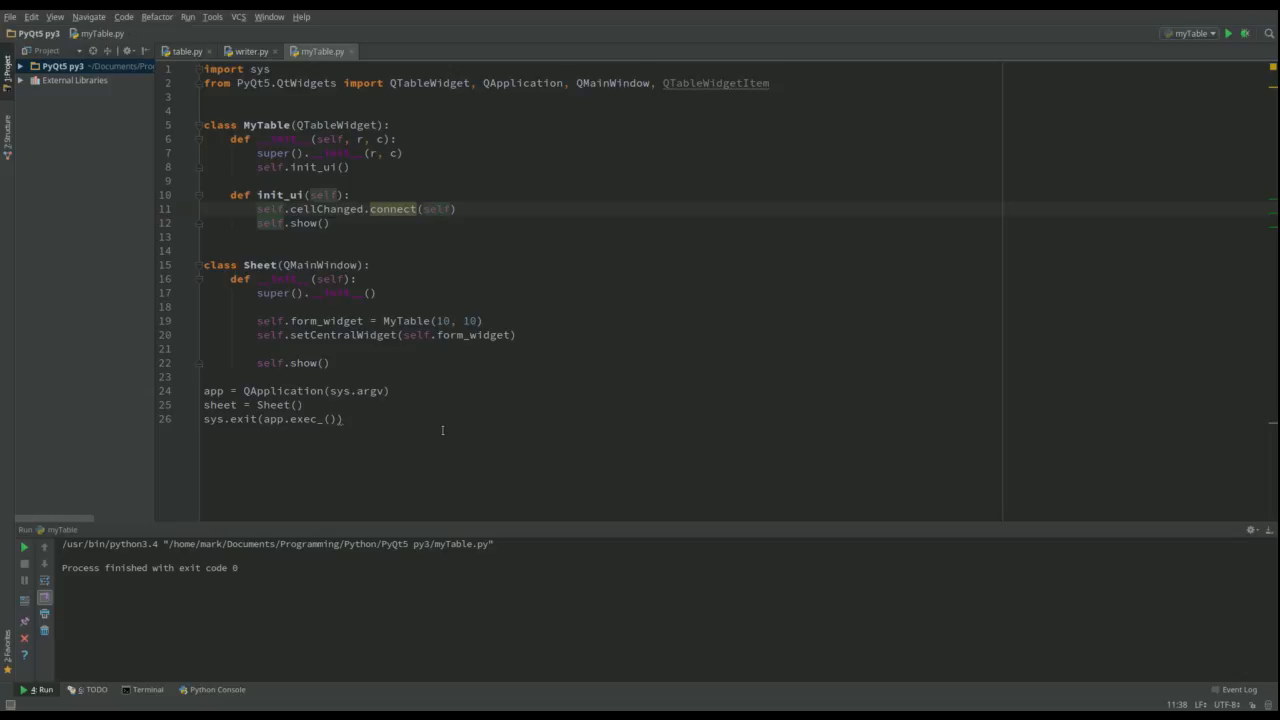
text(.c_curr)
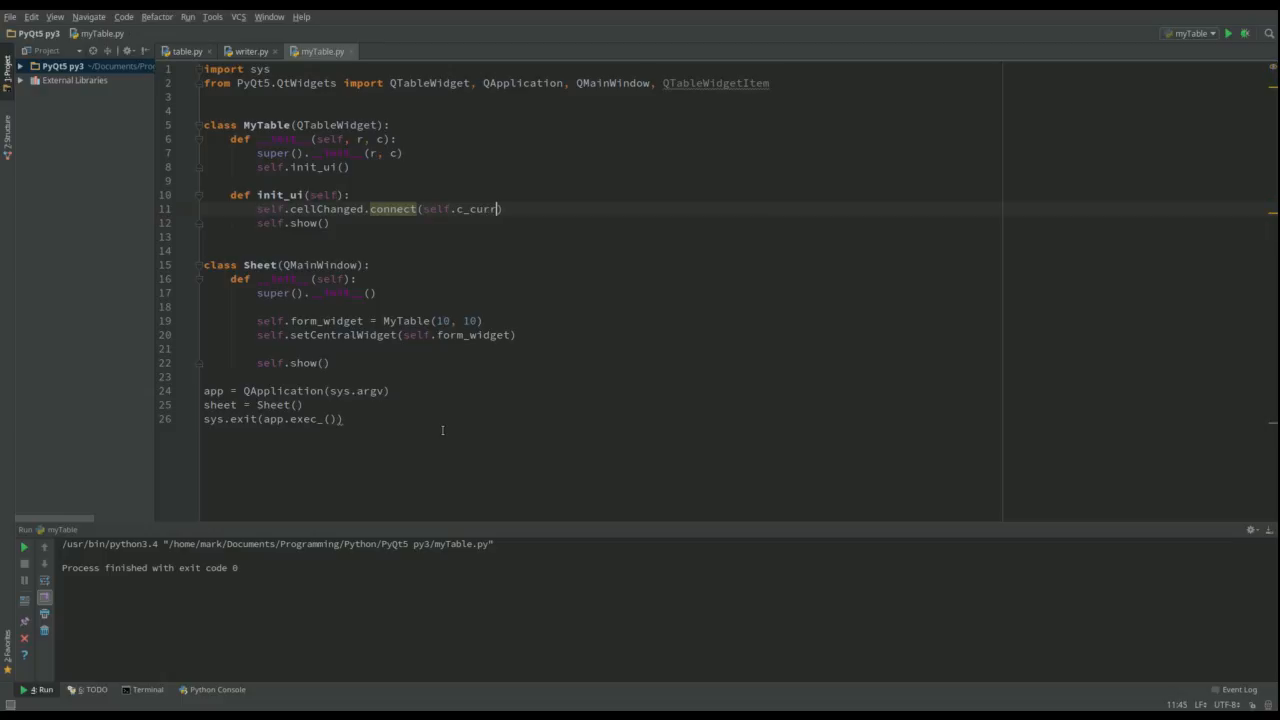
text(ent)
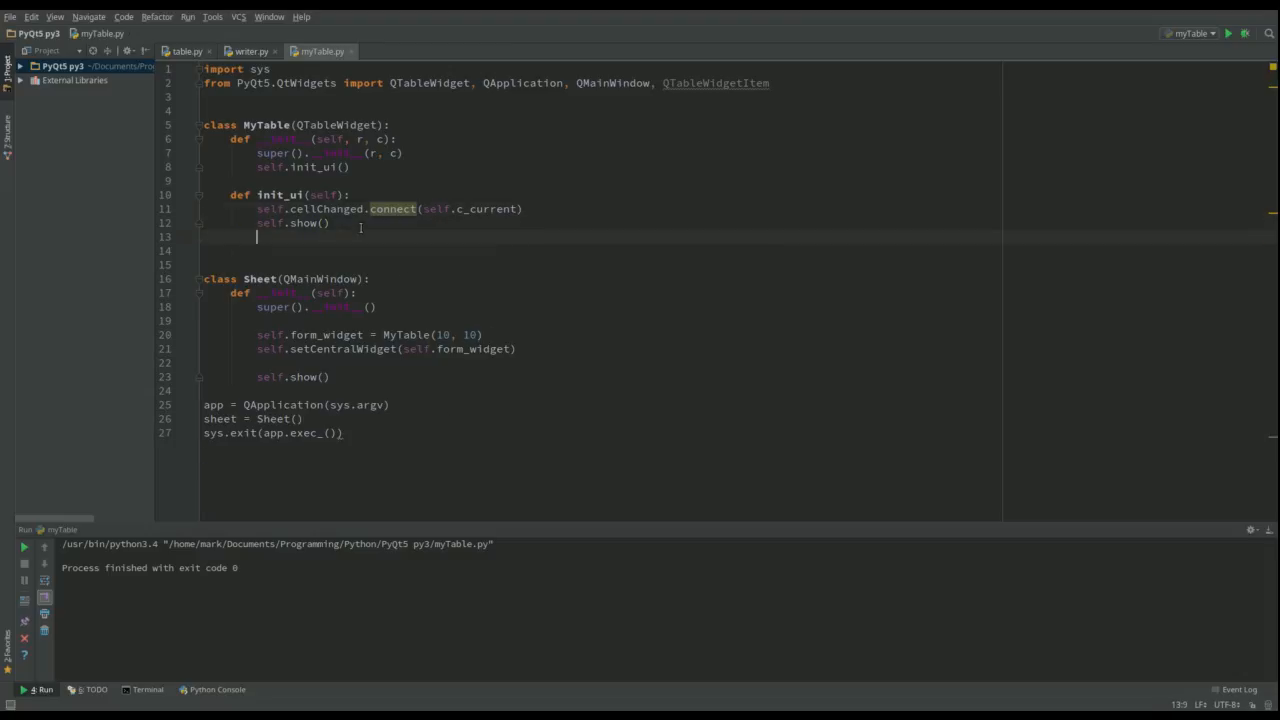
Define the c_current(self) method header and start its body
text(def)
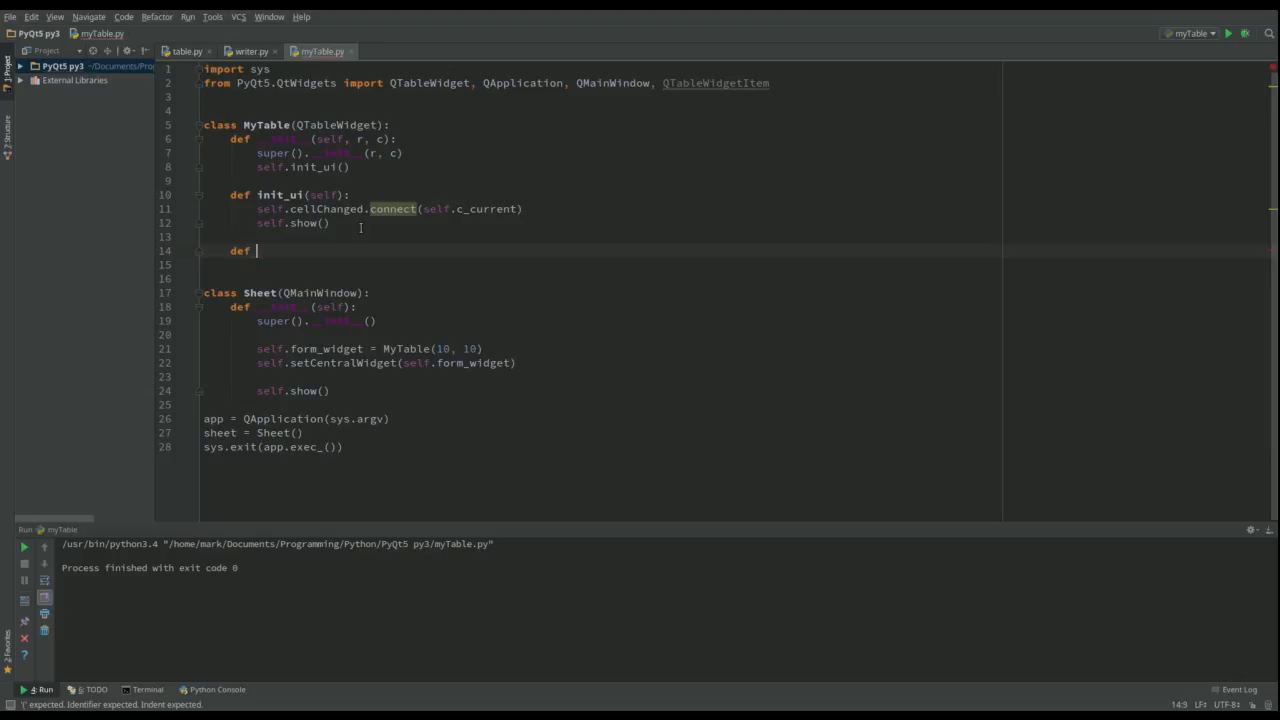
text(c_)
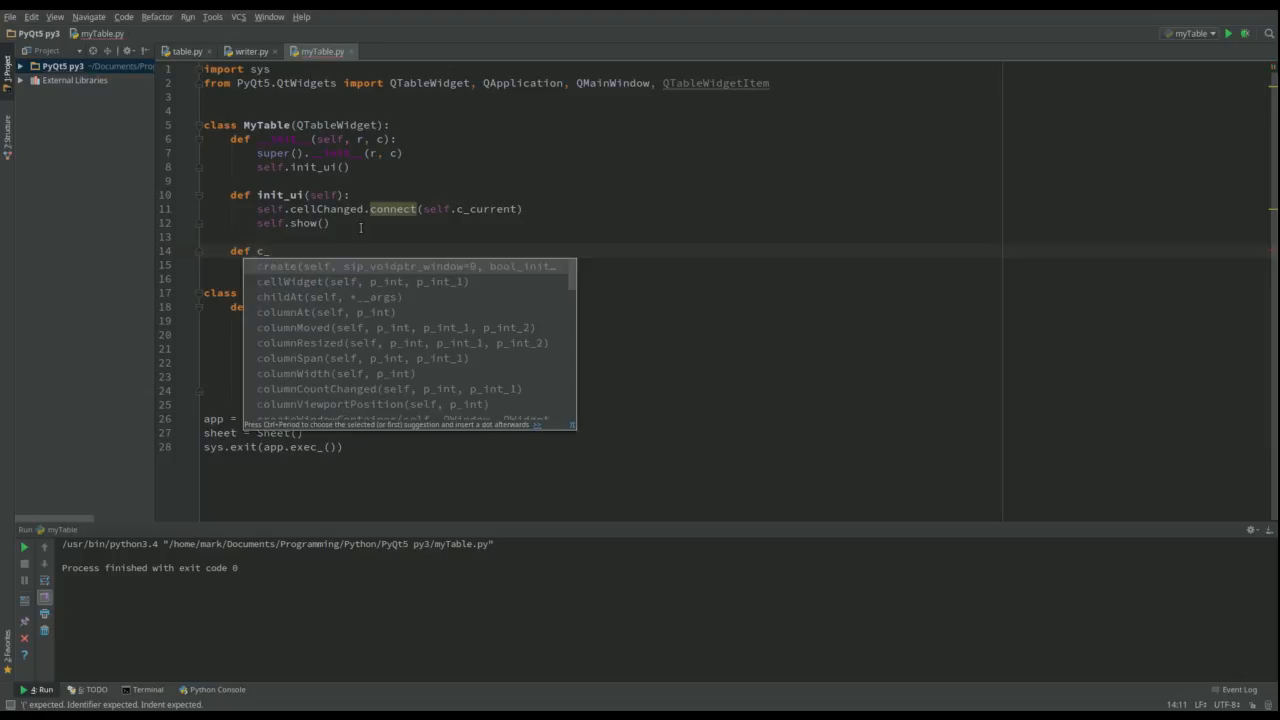
text(urrent(self):)
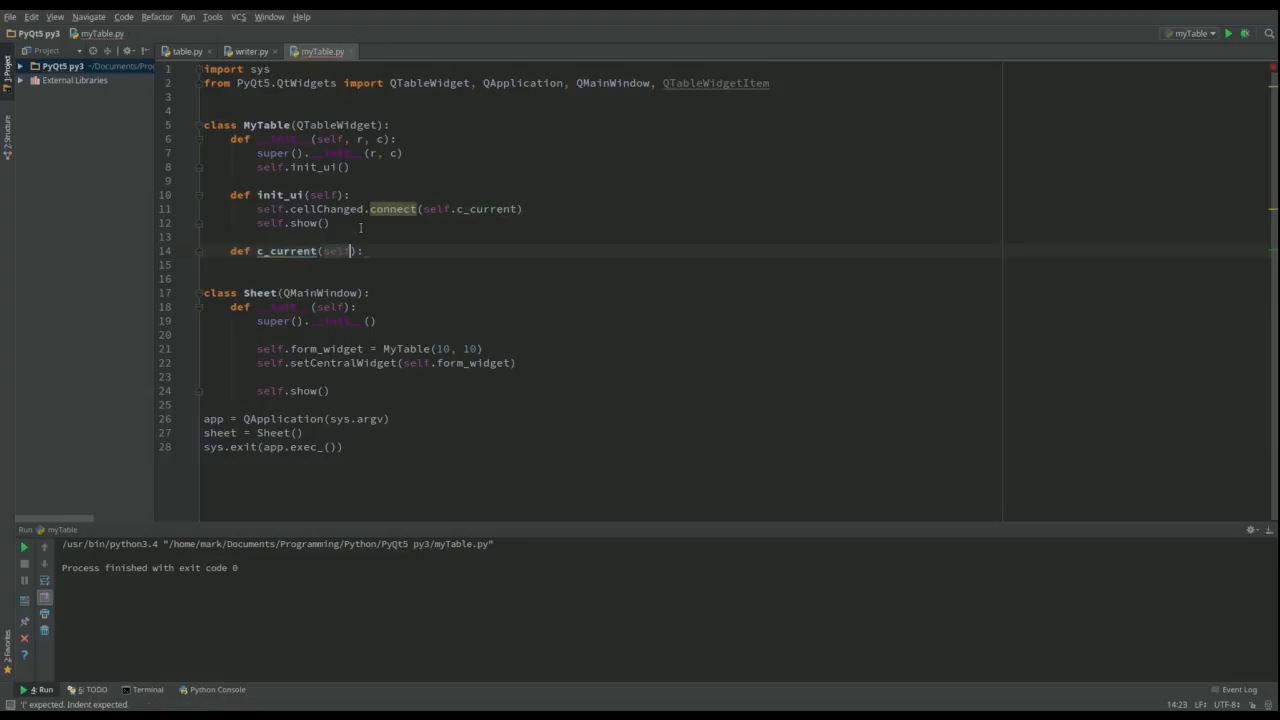
key(enter)
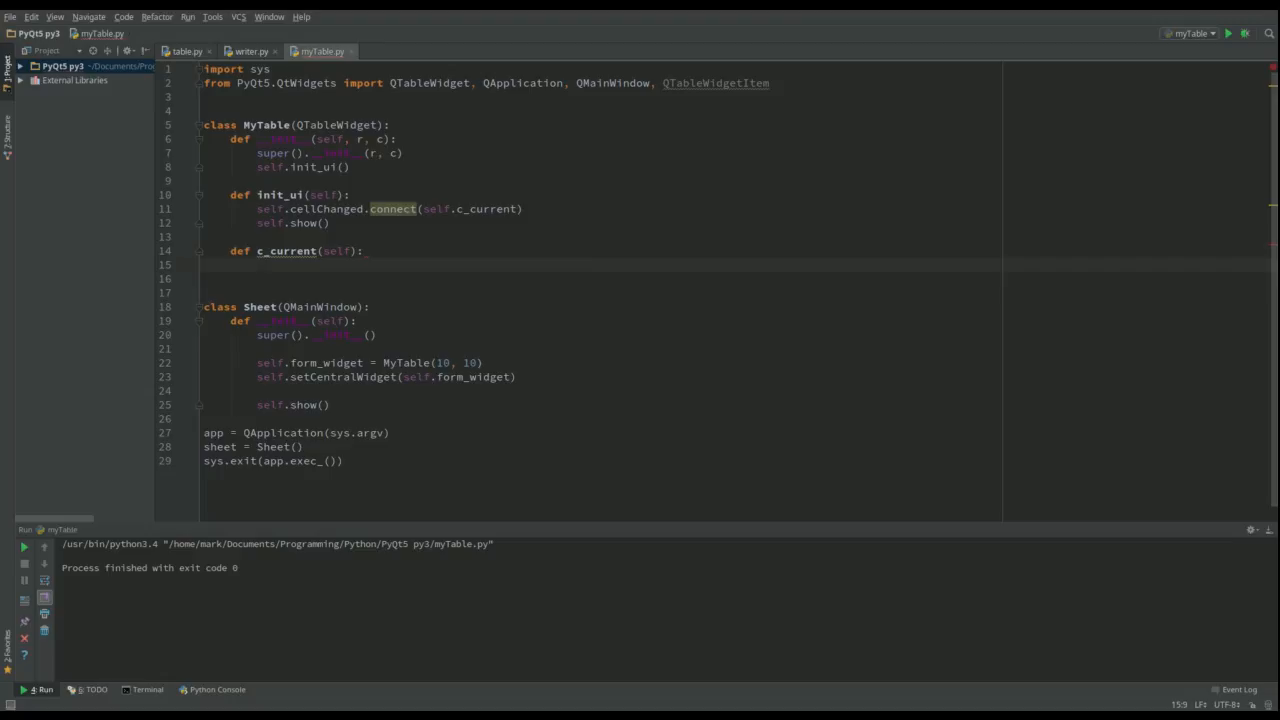
mouse_move(462, 276)
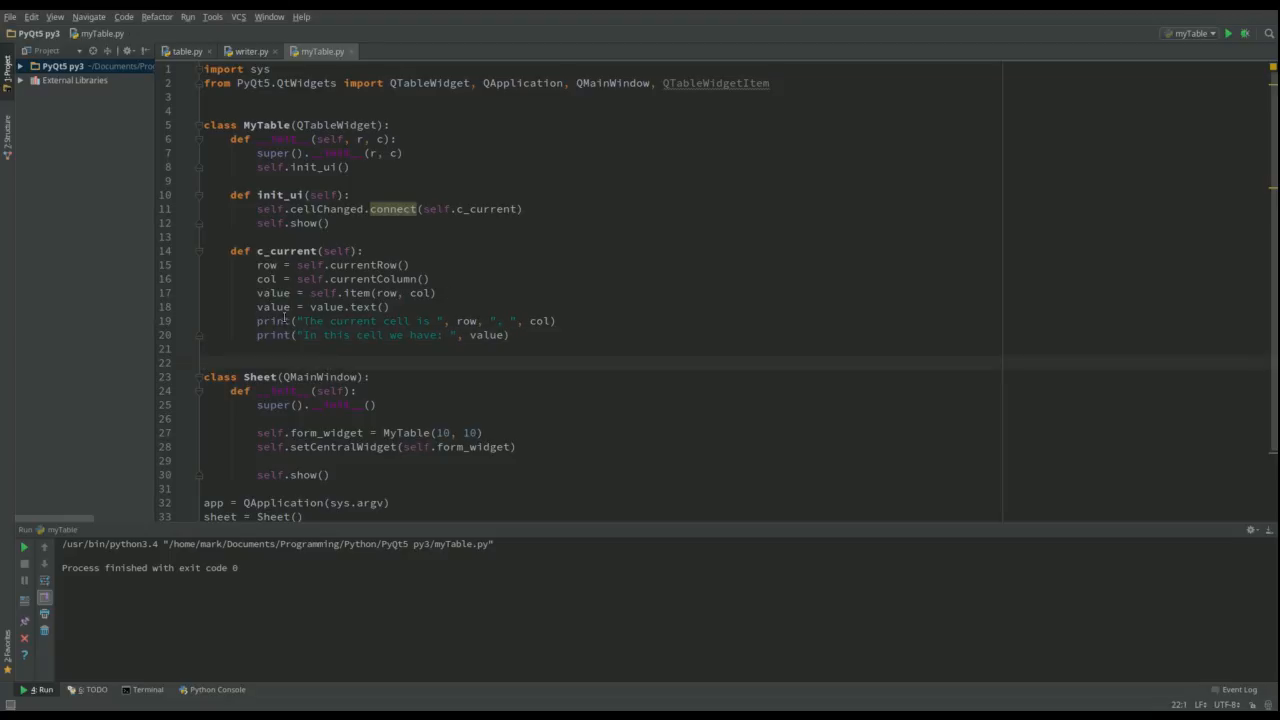
mouse_move(428, 323)
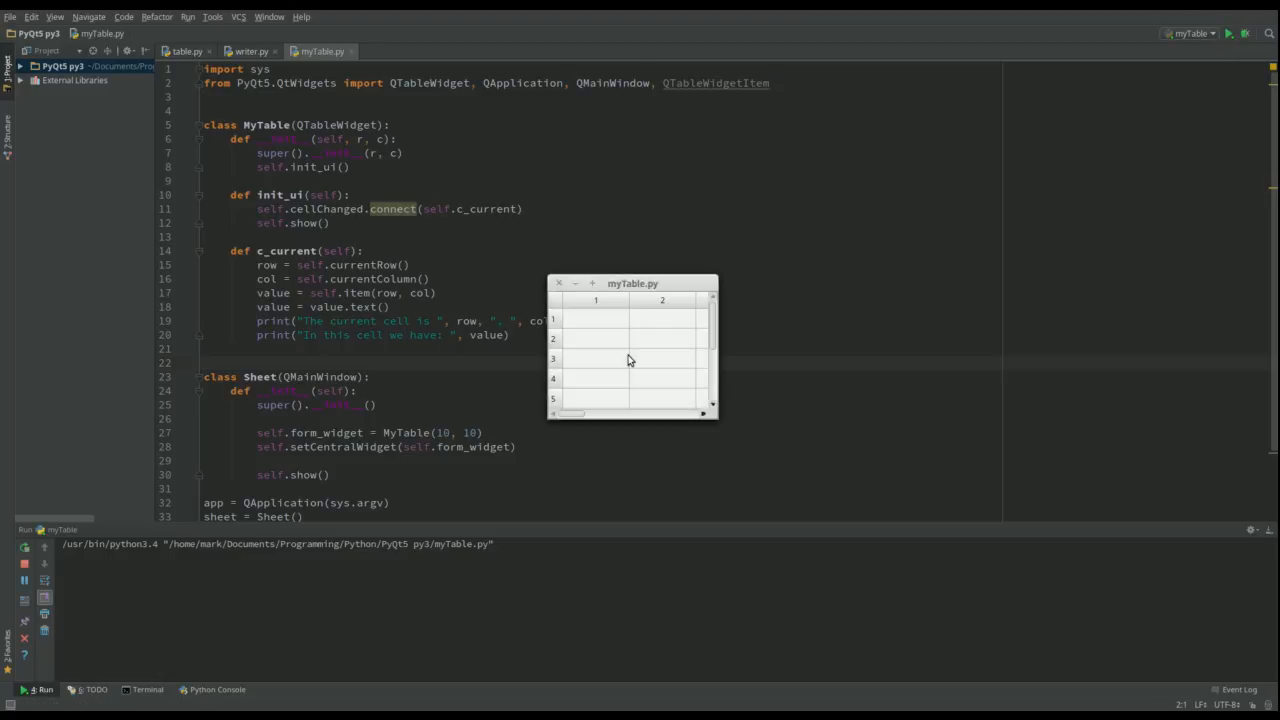
Enter 6 in the second-row, second-column cell, then rerun the app and drag its window
click(595, 318)
text(4)
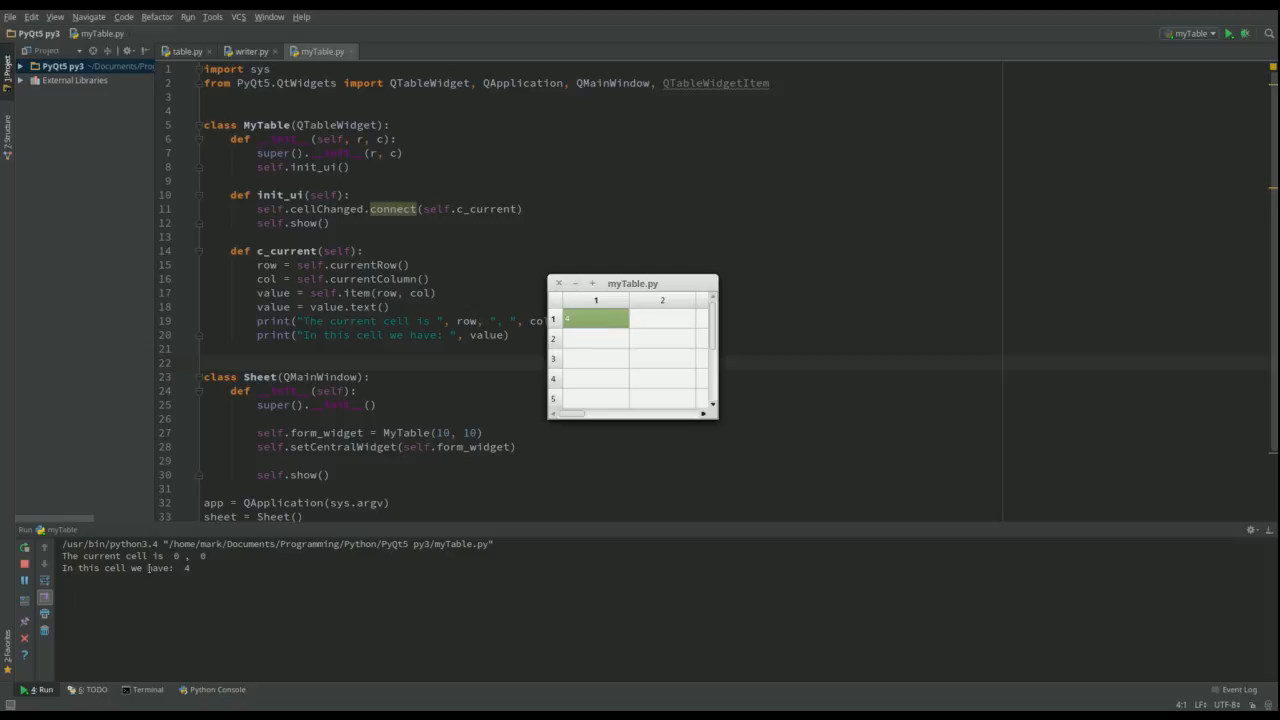
click(662, 338)
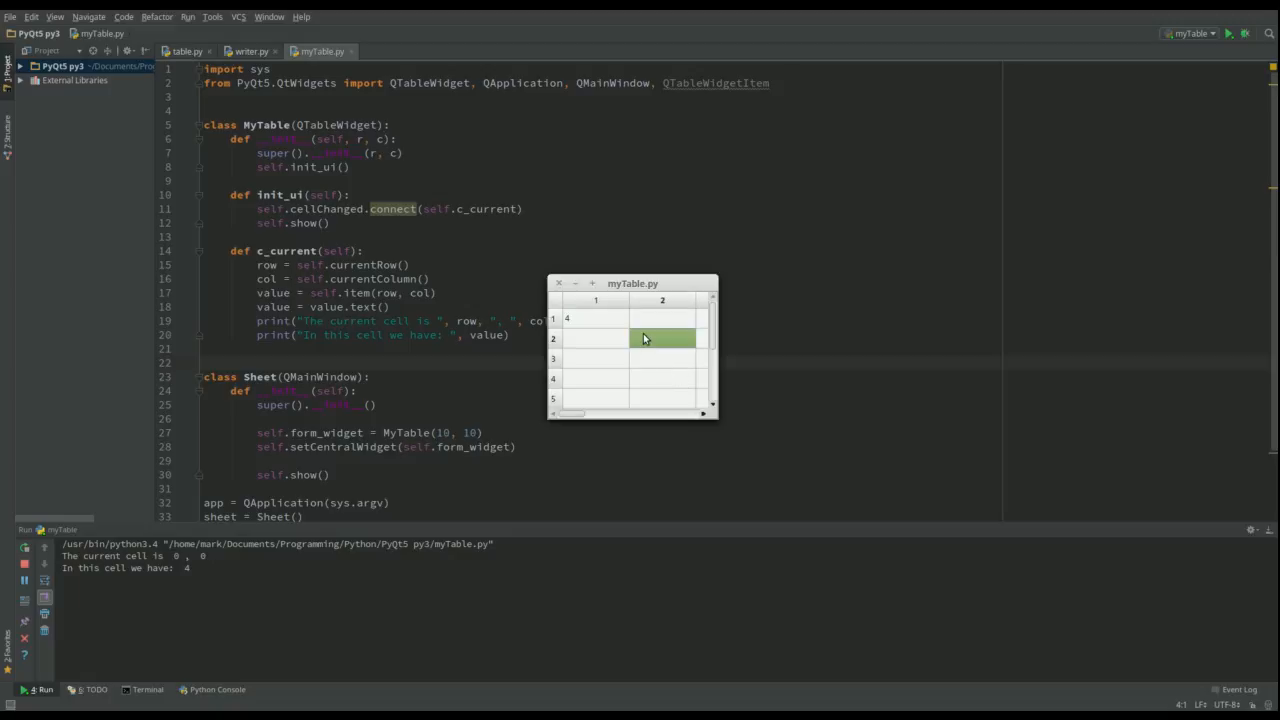
text(6)
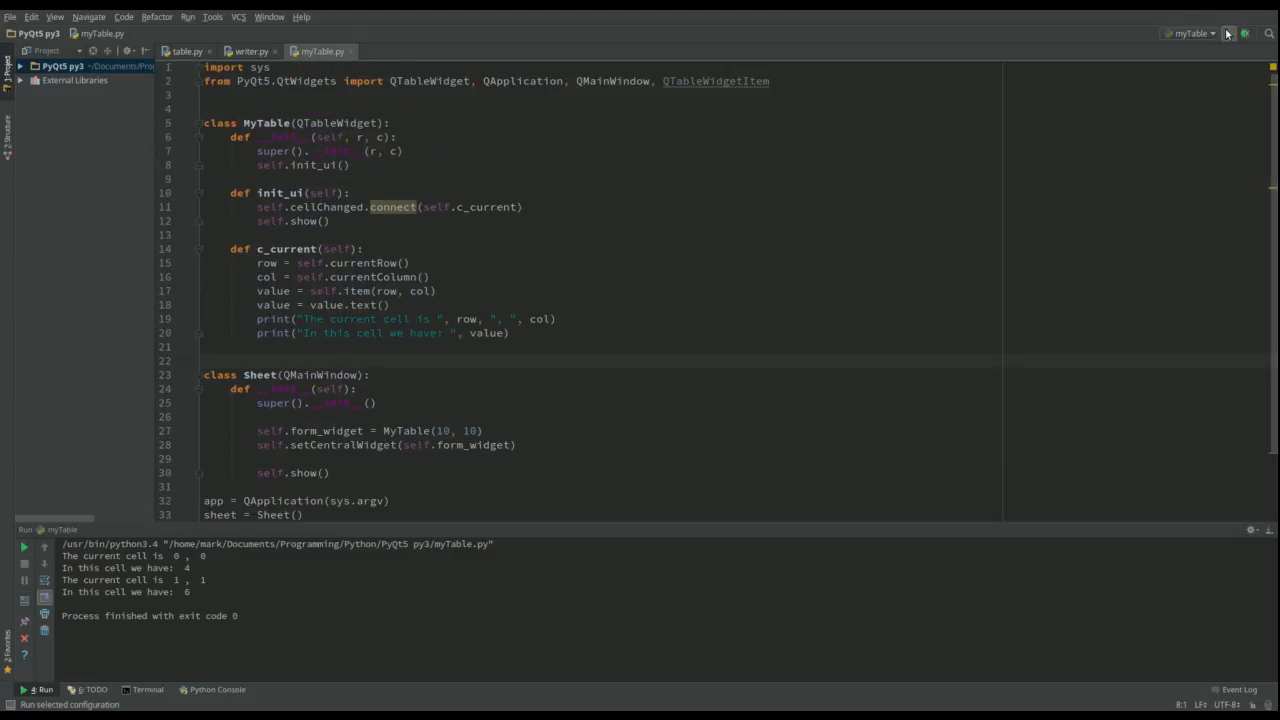
click(1228, 33)
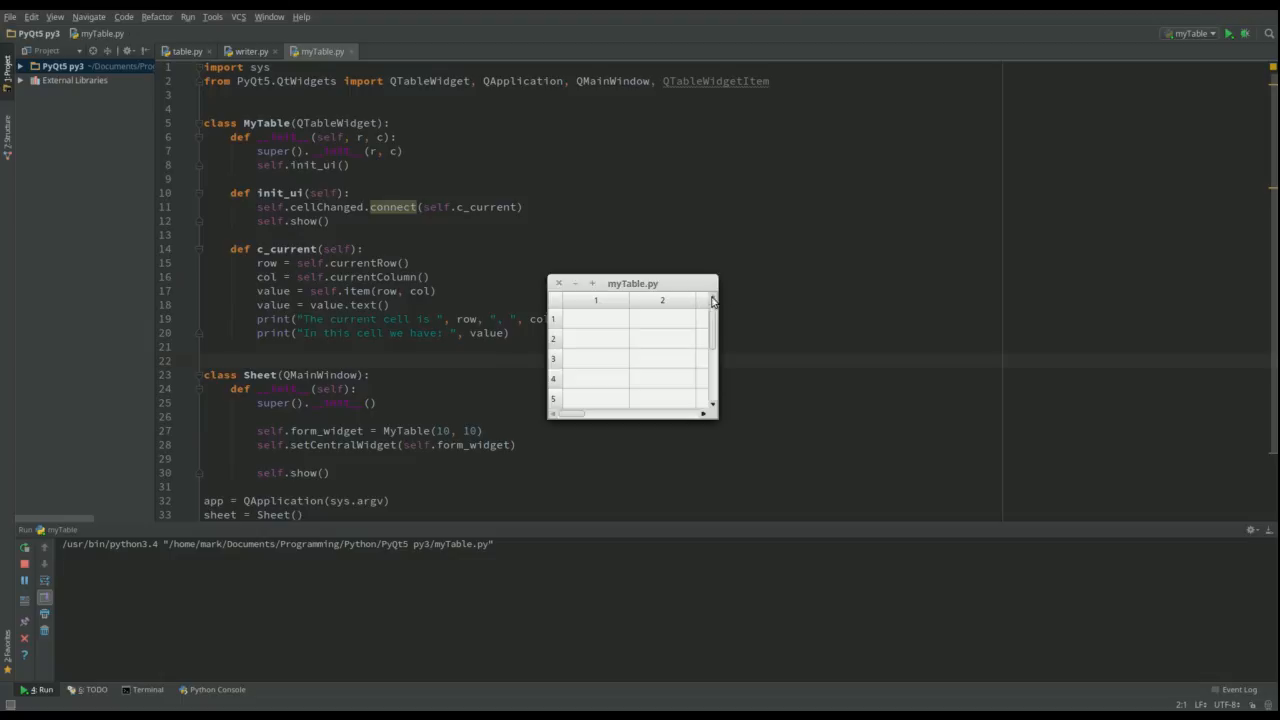
drag(713, 410, 1235, 375)
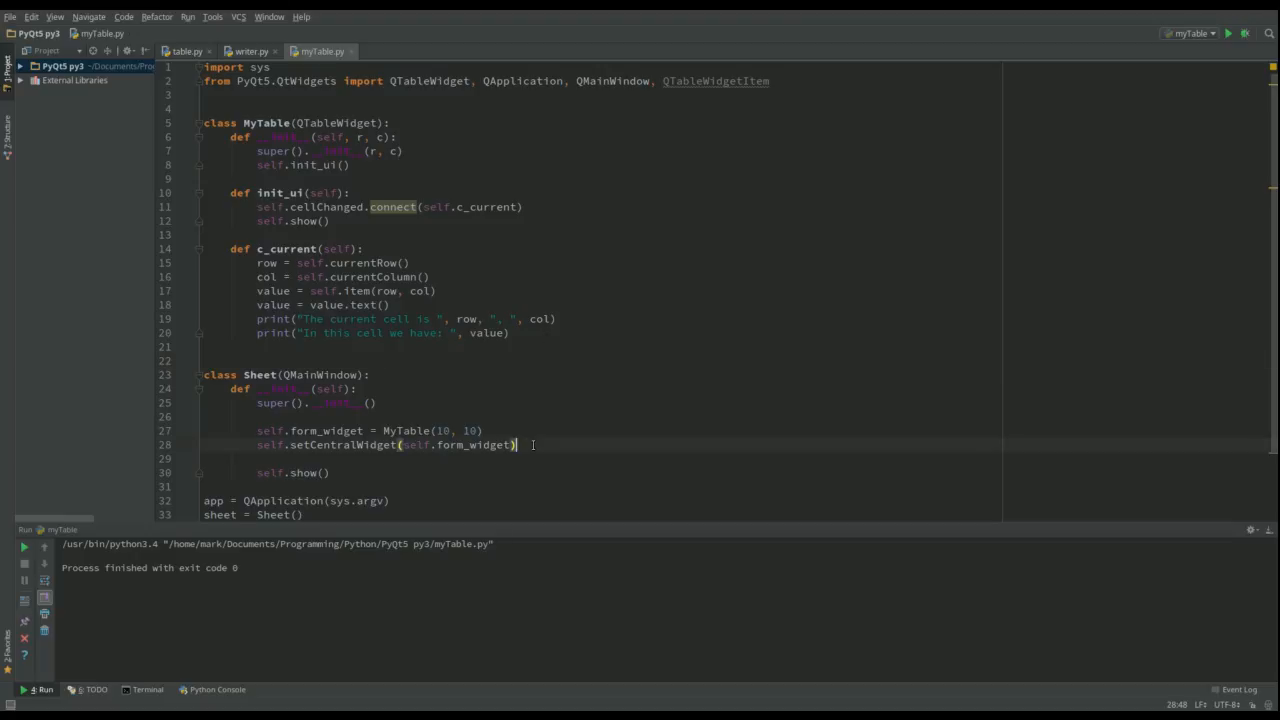
Define col_headers A–J, apply them via setHorizontalHeaderLabels, and run the app
text(col_headers = ['A', 'B', 'C', 'D', 'E', 'F', 'G', 'H', 'I', 'J'])
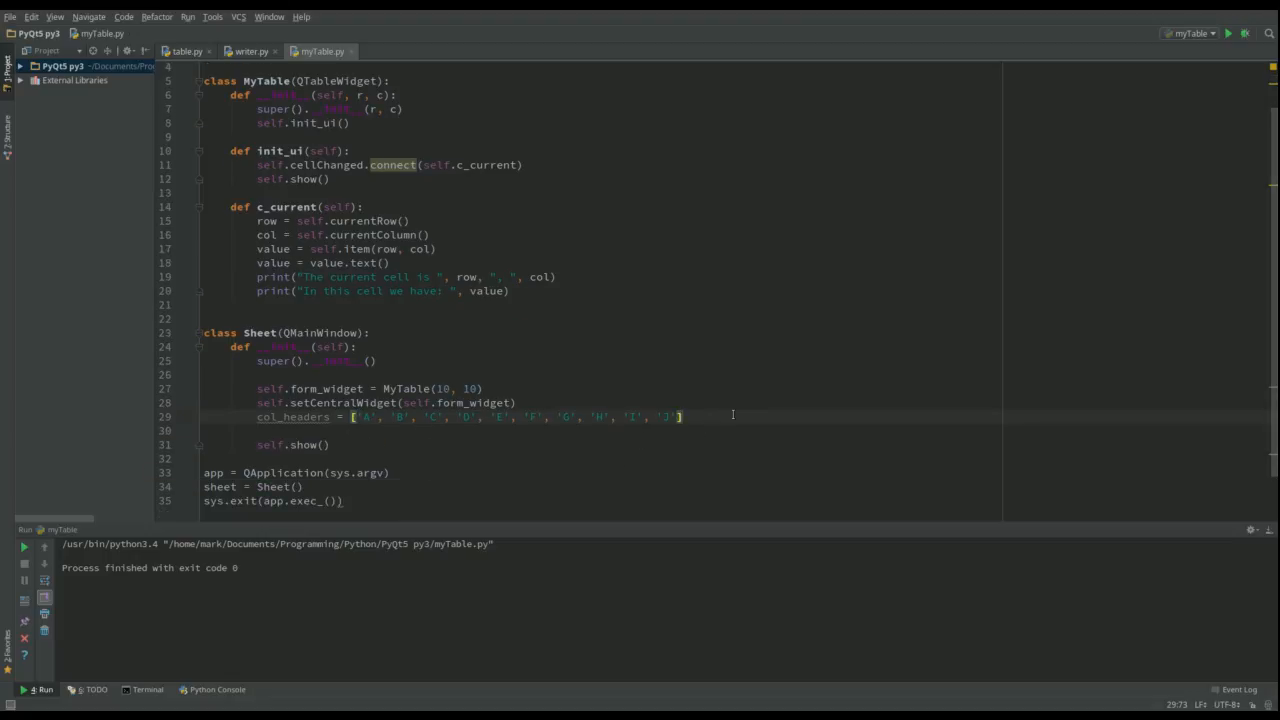
text(sel)
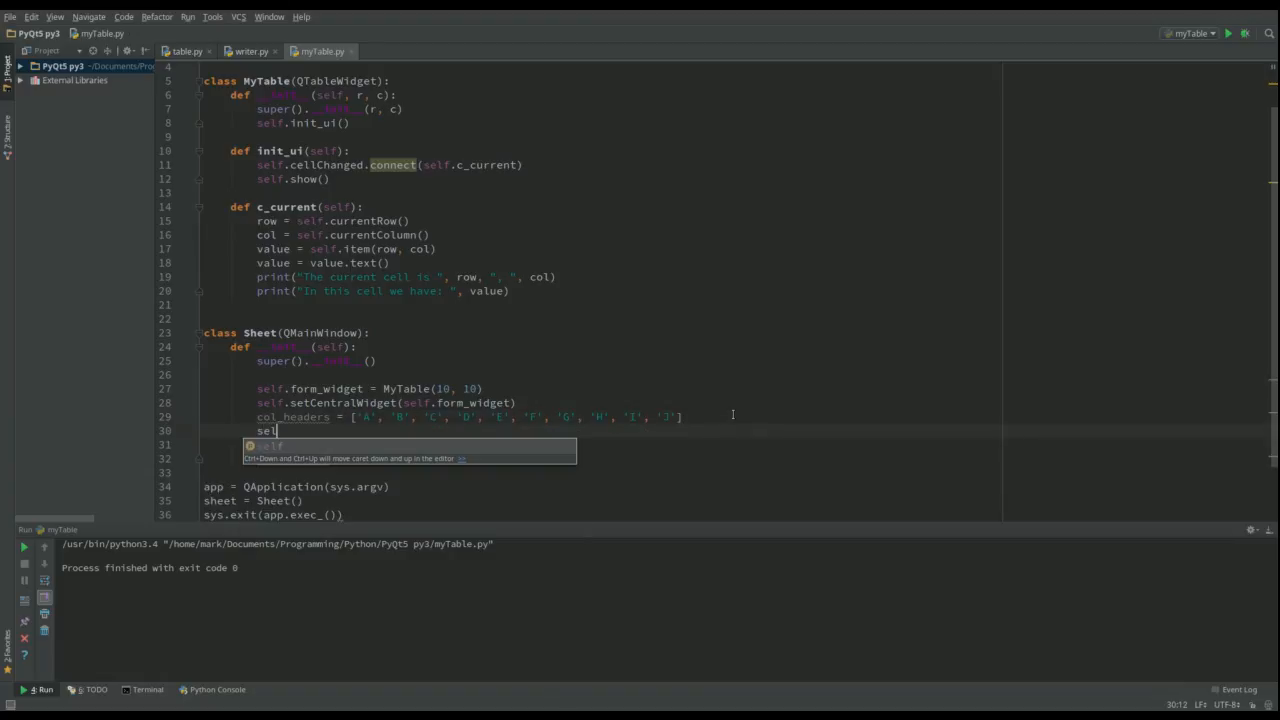
text(.)
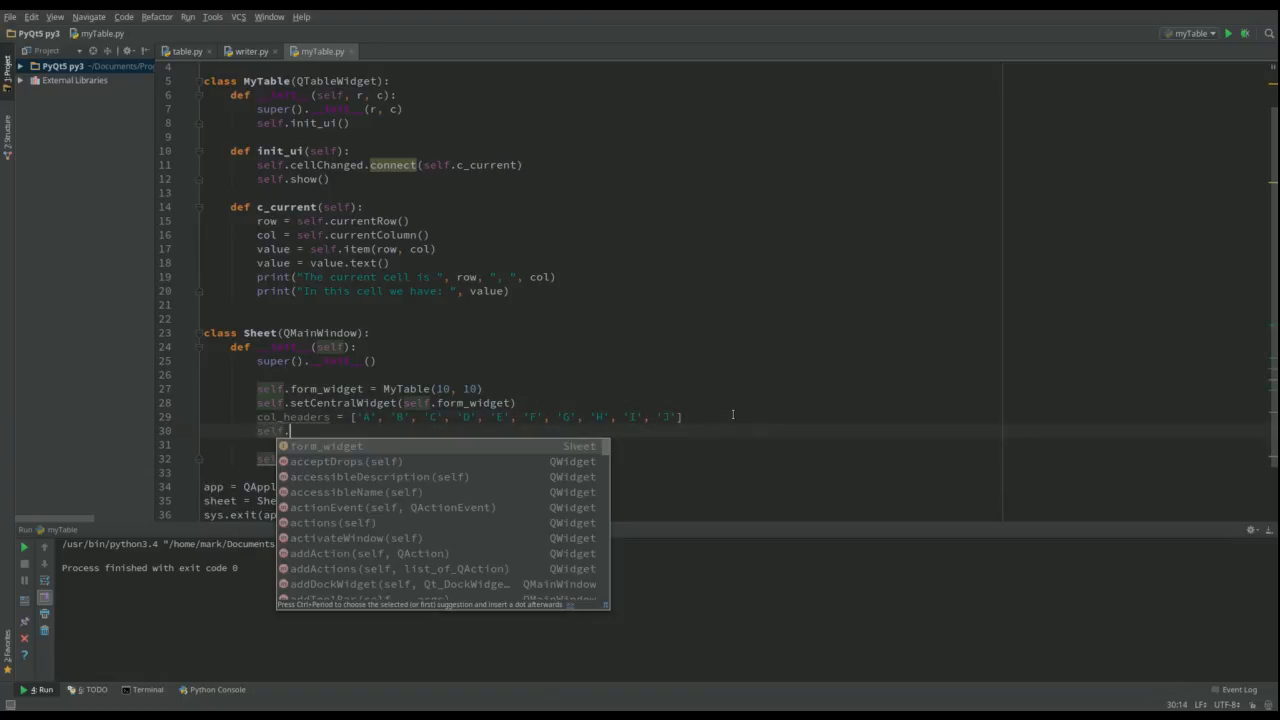
text(form_widget)
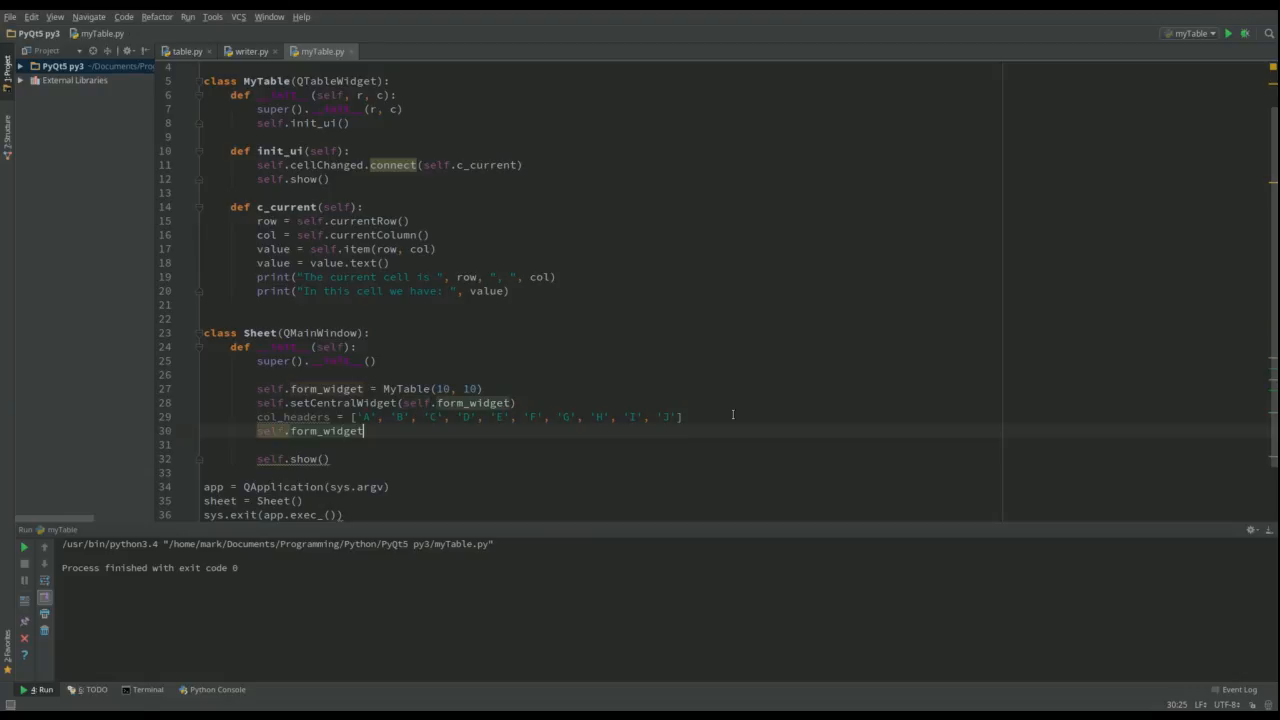
text(.se)
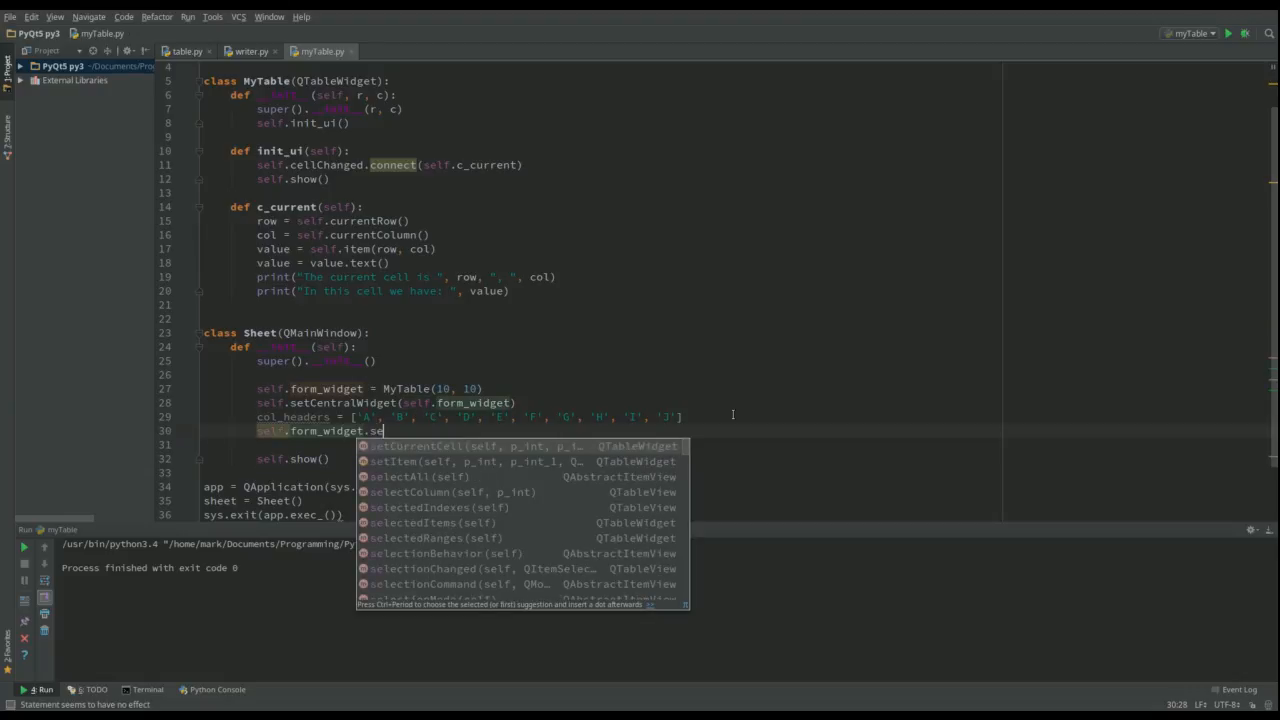
text(tHorizontalHeaderLabels()
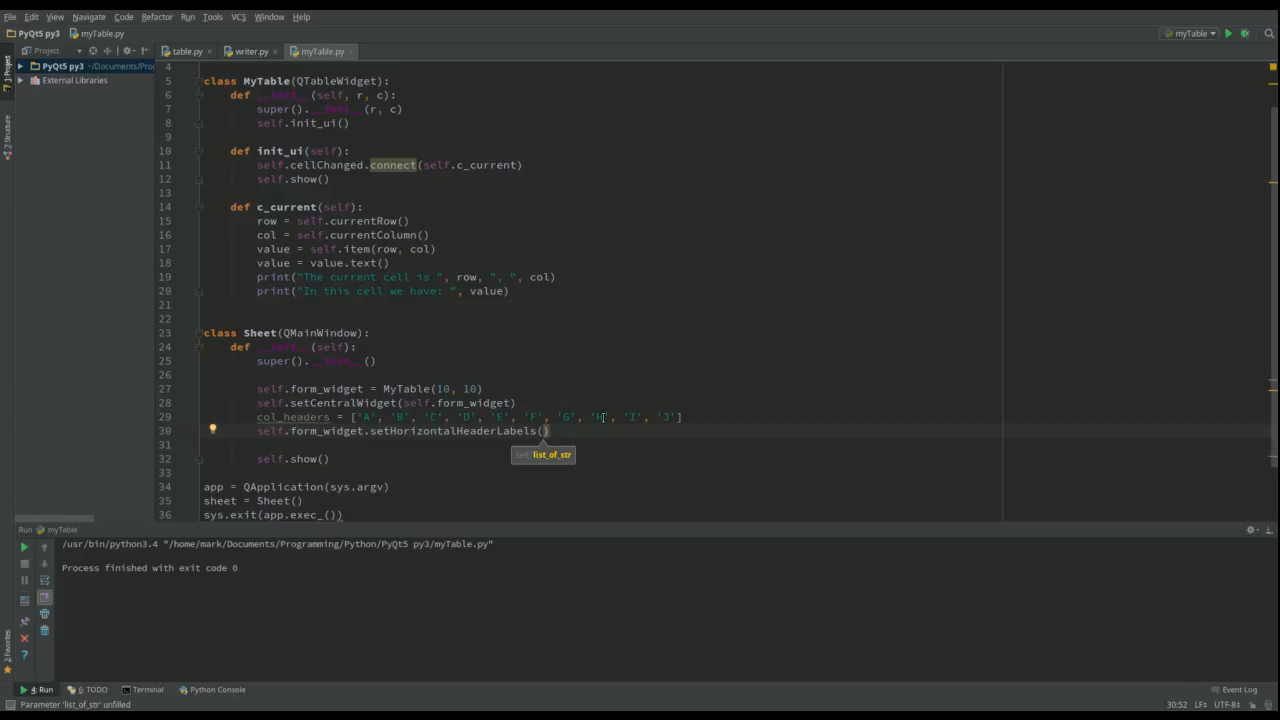
text(c)
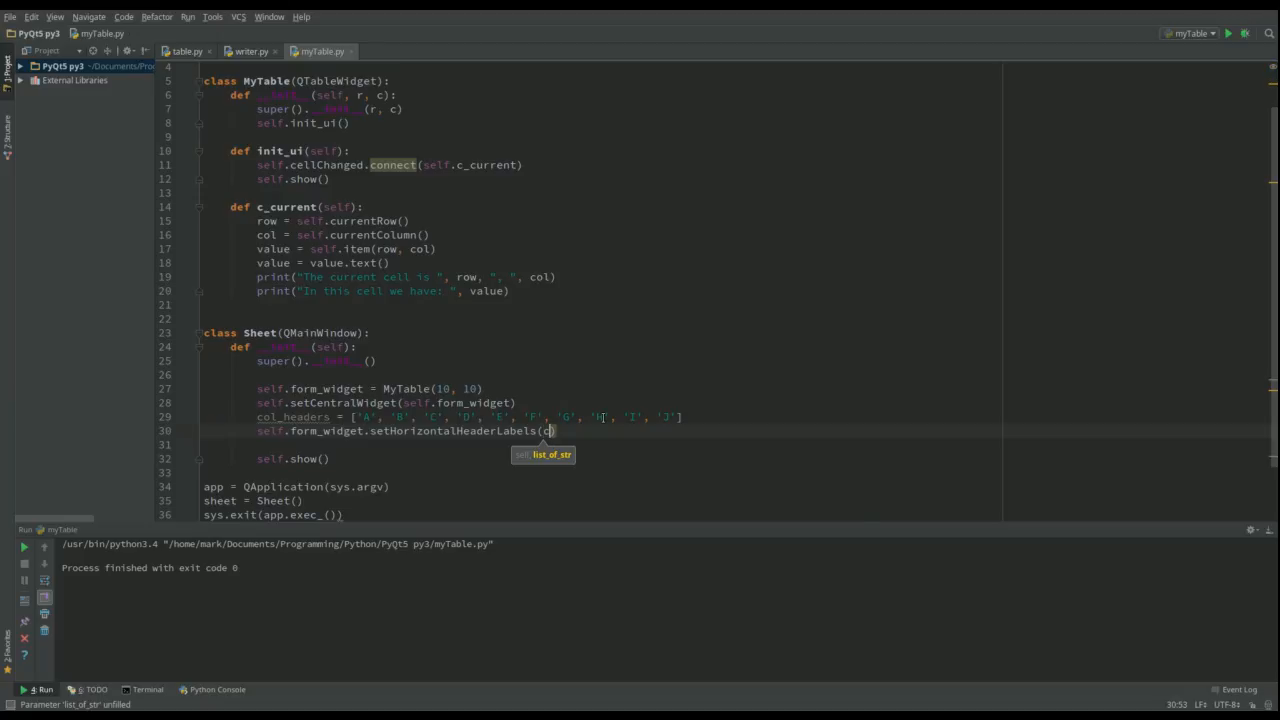
text(col_headers)
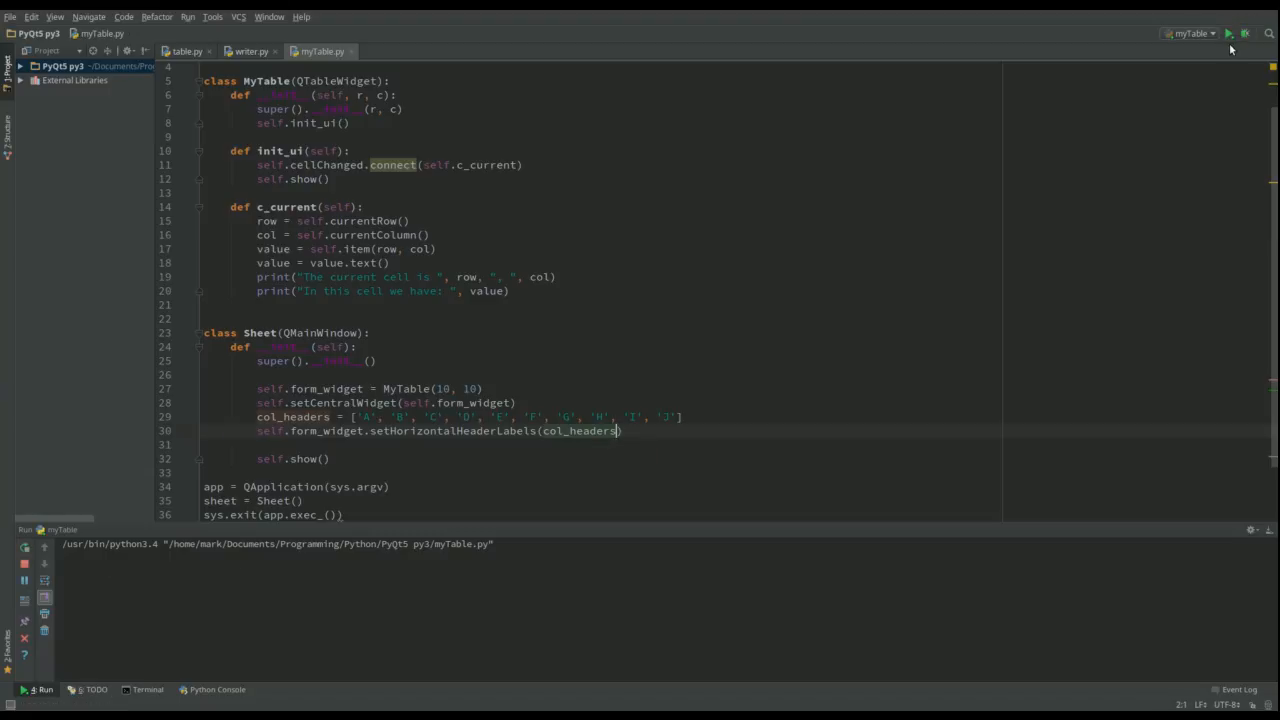
click(1228, 33)
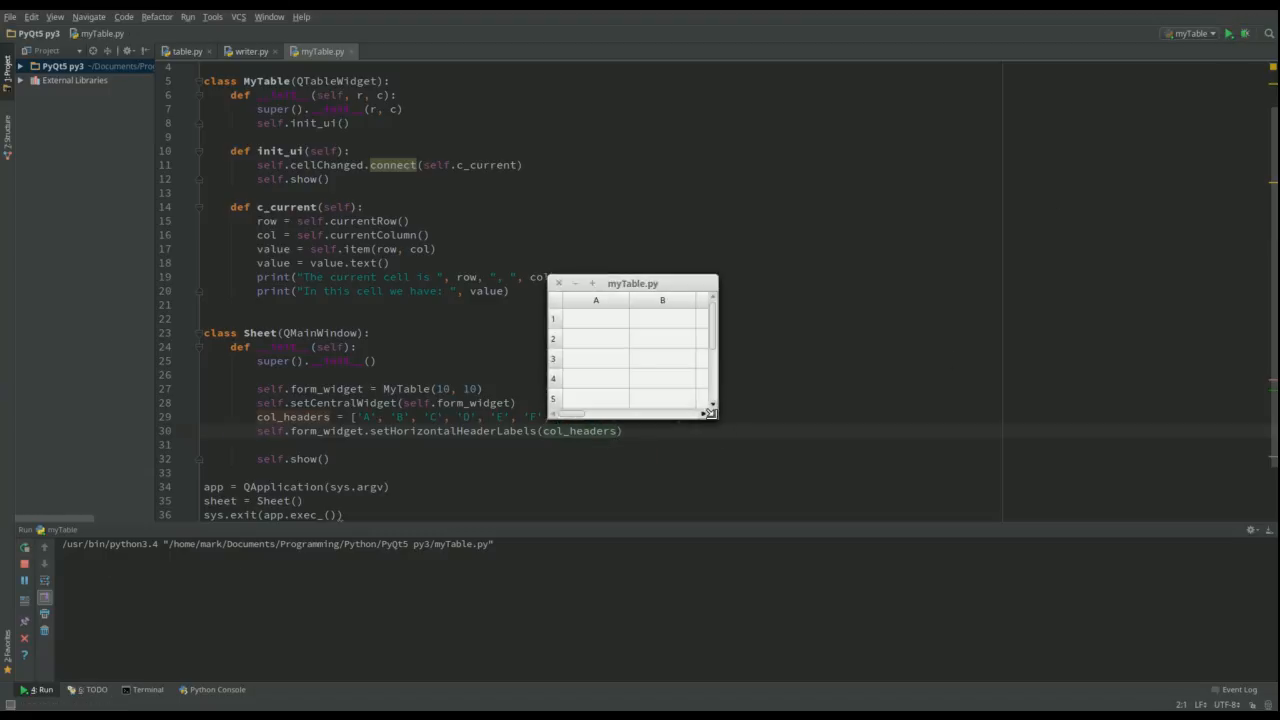
Widen the table window to show columns A–J and enter 2 in cell A1
drag(710, 413, 1243, 360)
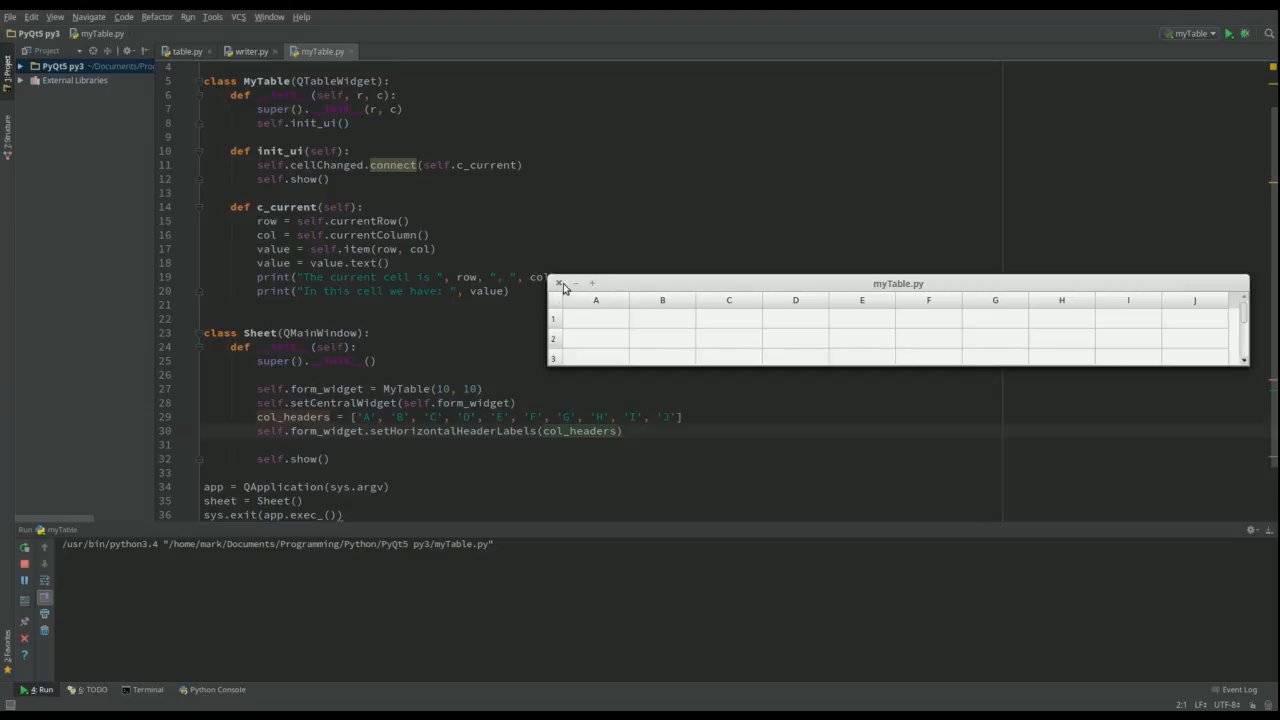
mouse_move(575, 361)
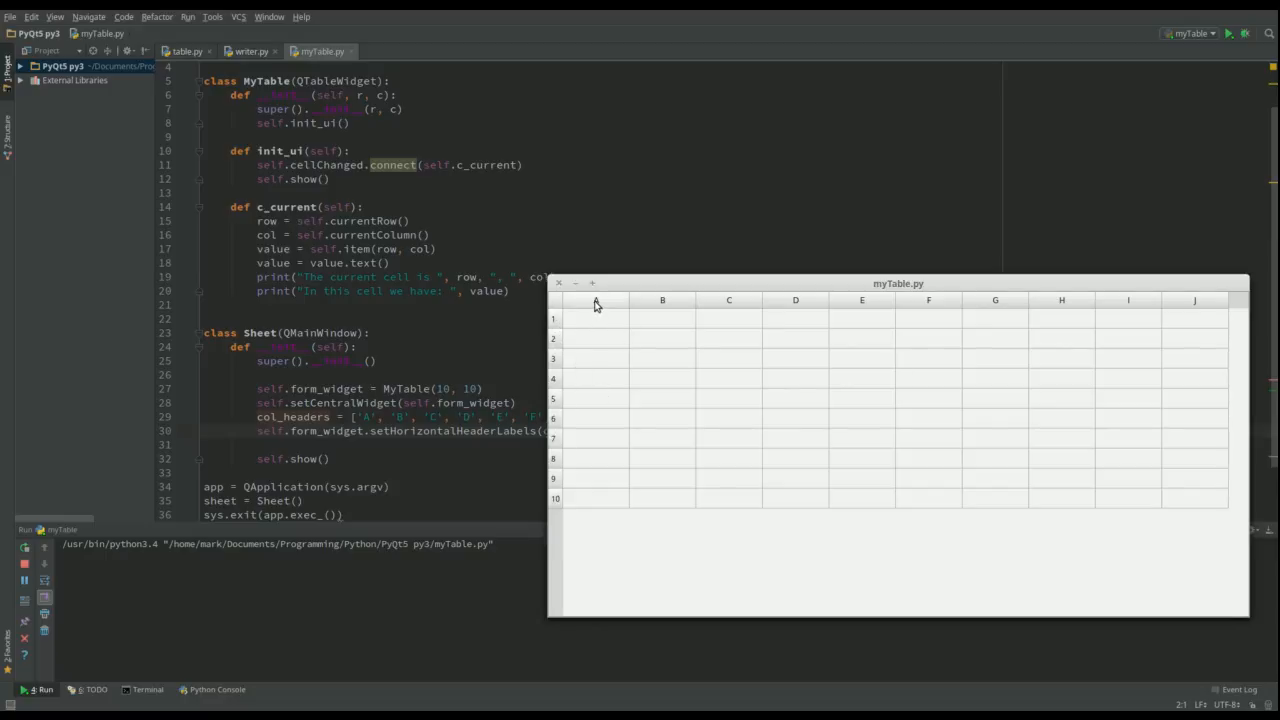
click(595, 318)
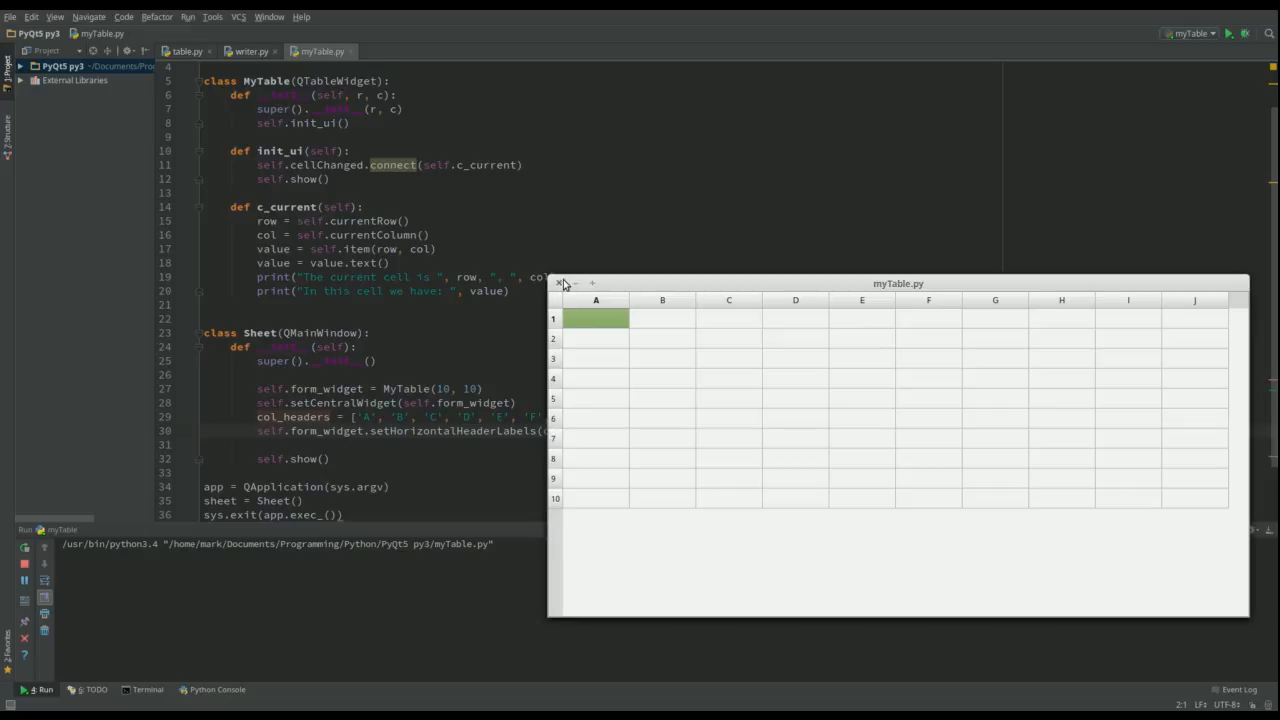
text(2)
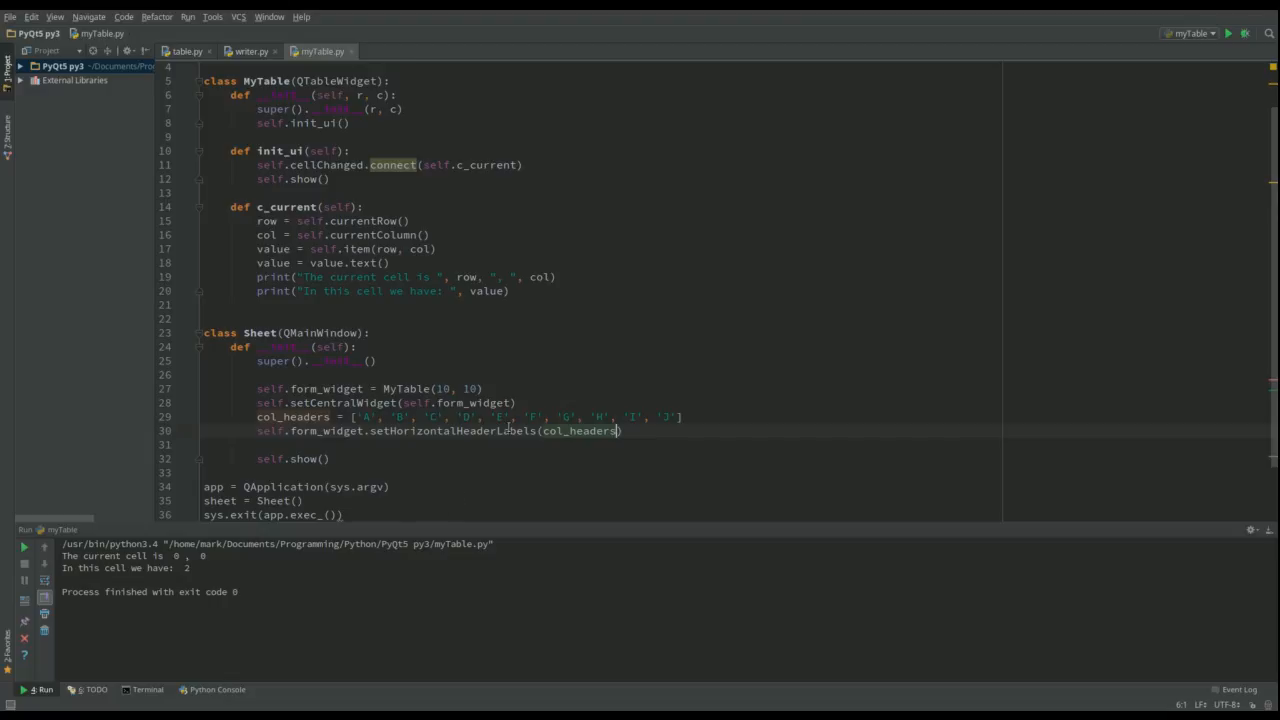
Below the header-labels line, create a QTableWidgetItem named number holding '10'
scroll(down, 3)
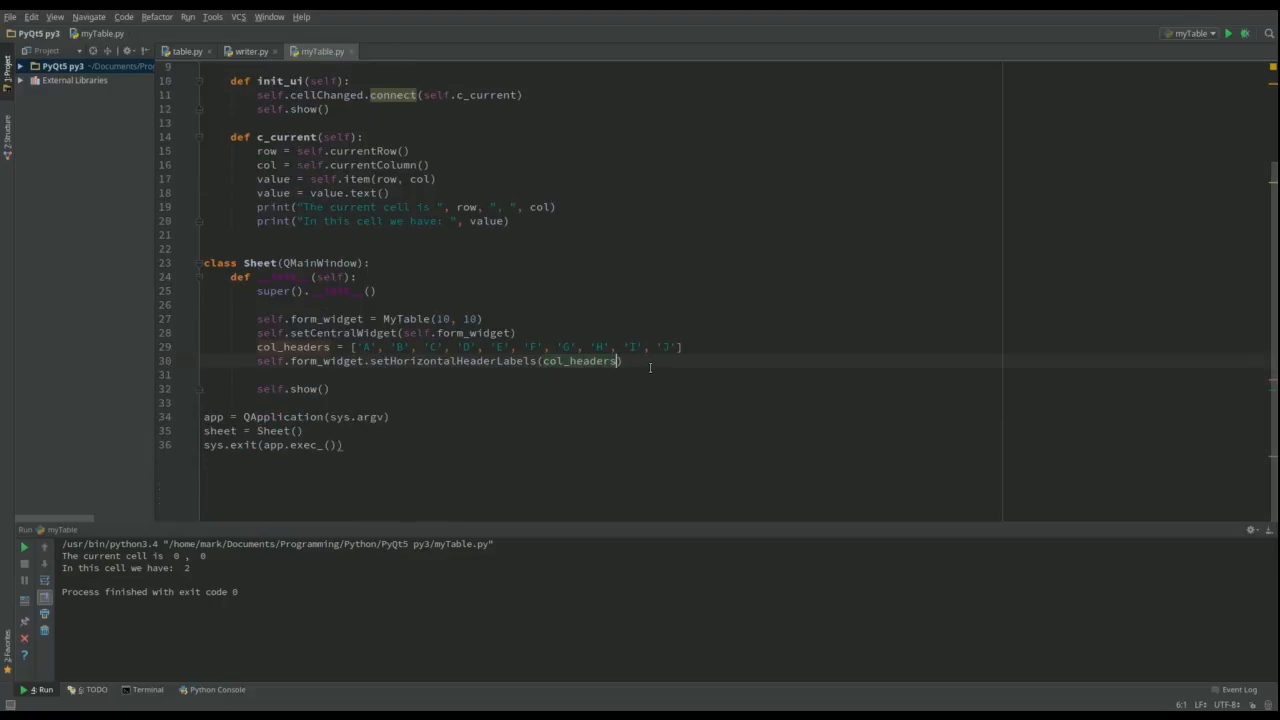
key(enter)
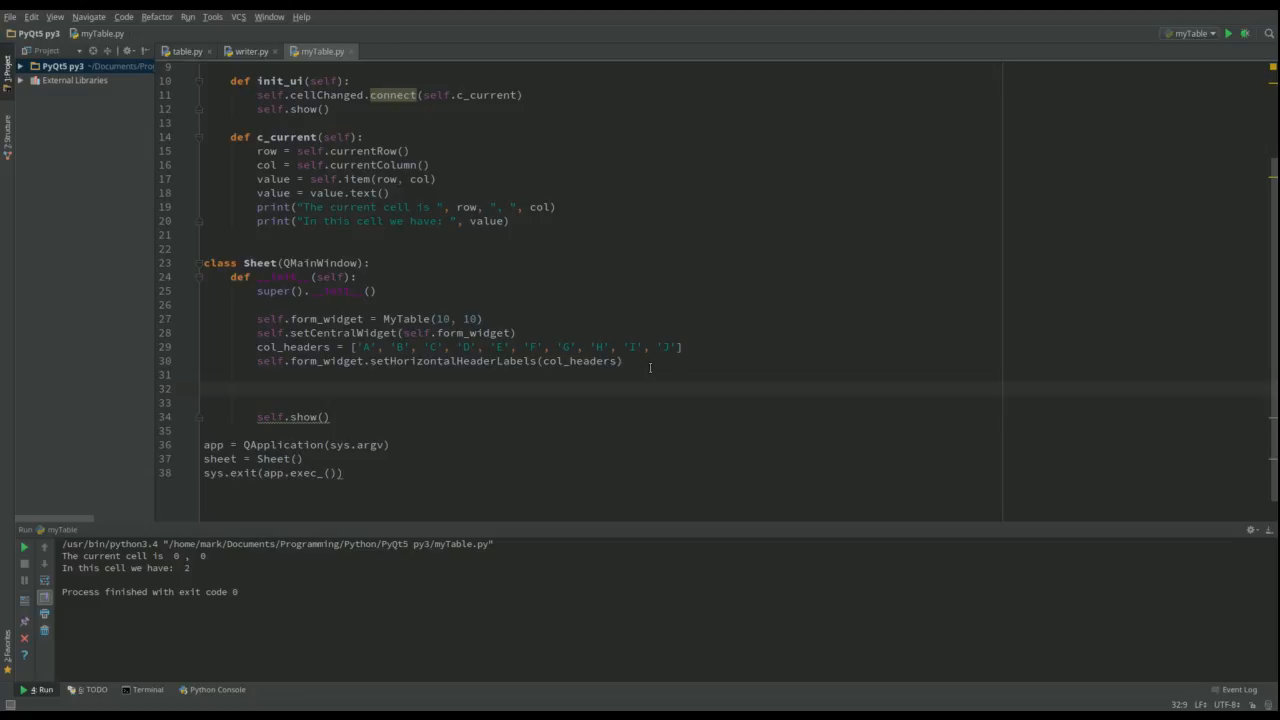
text(nu)
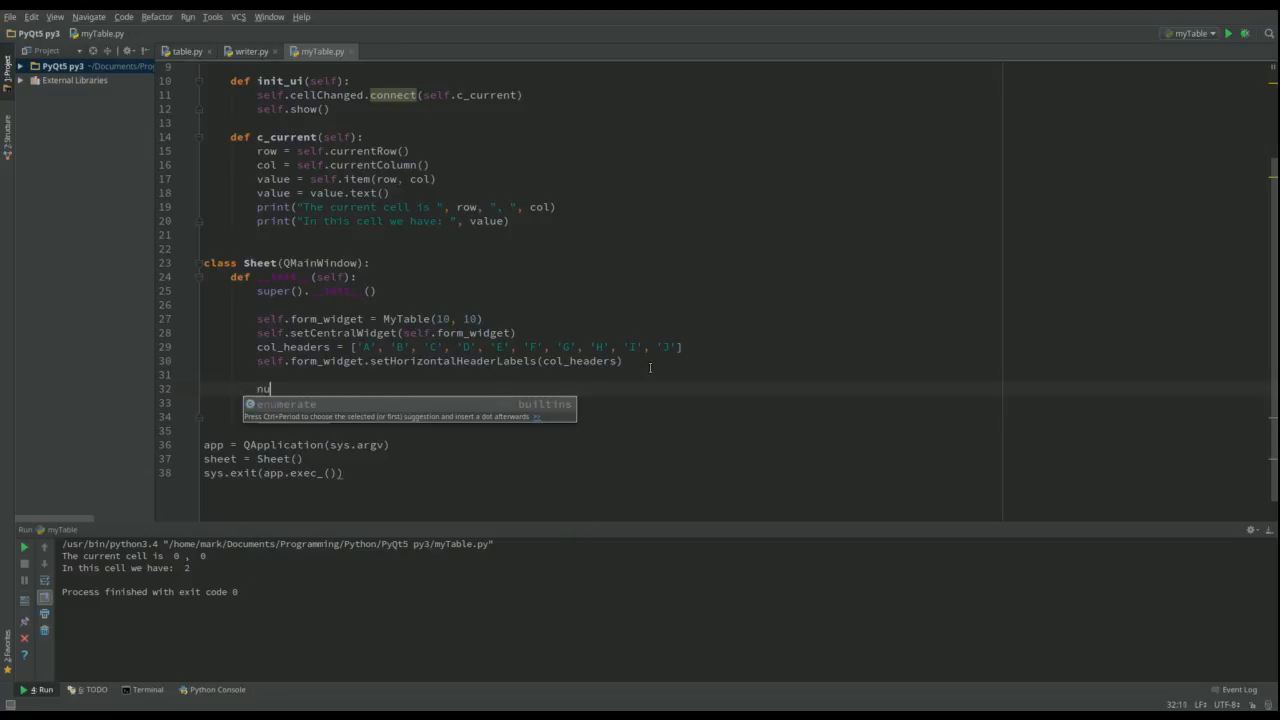
text(mber = QTableWidgetItem)
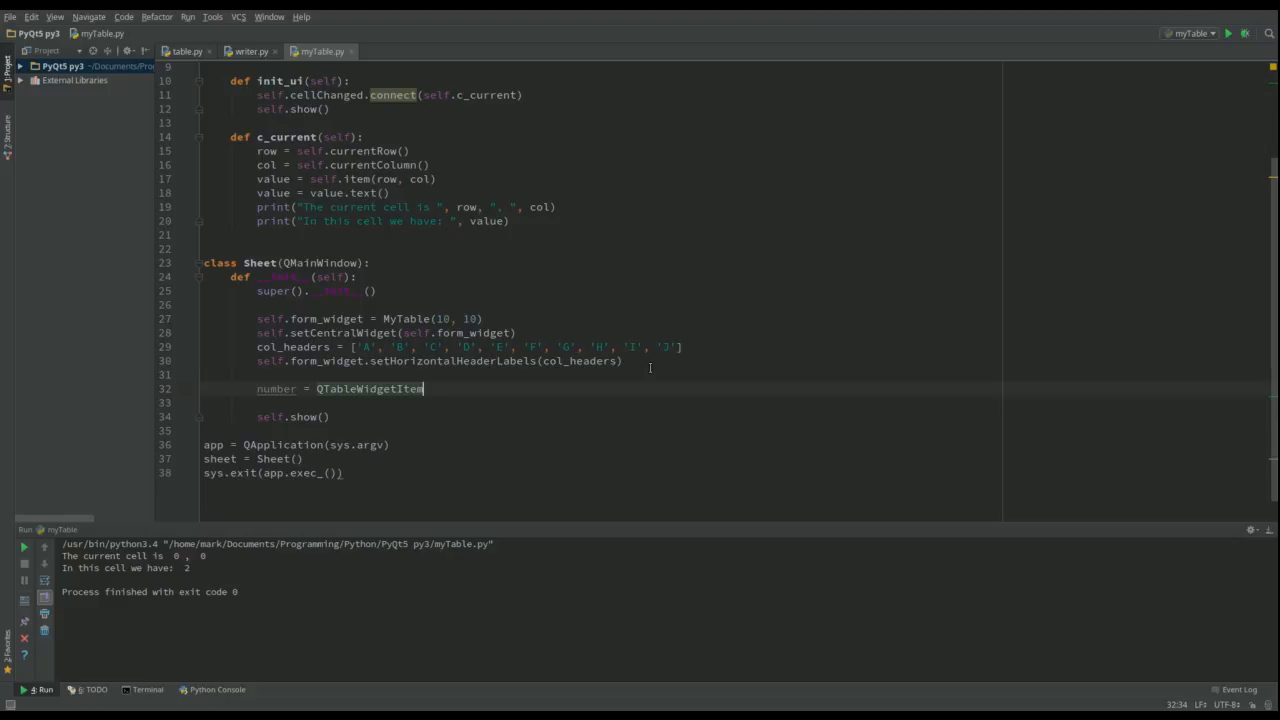
text(()
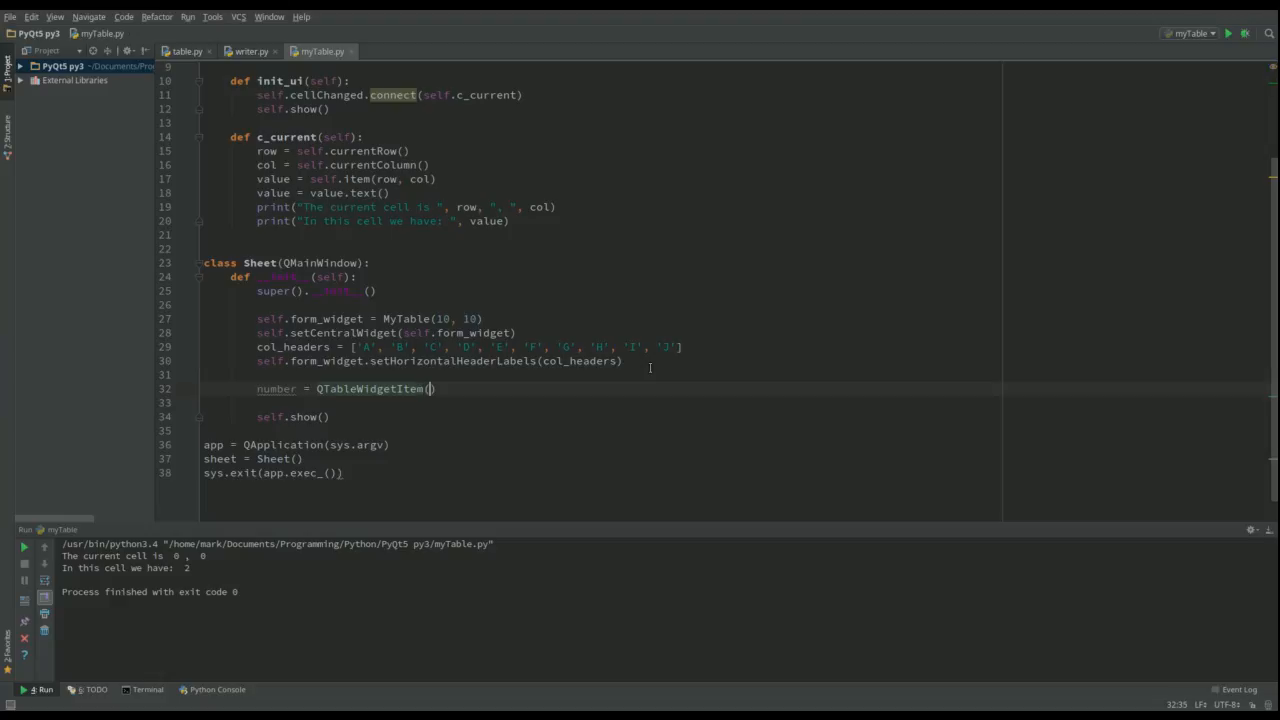
text(')
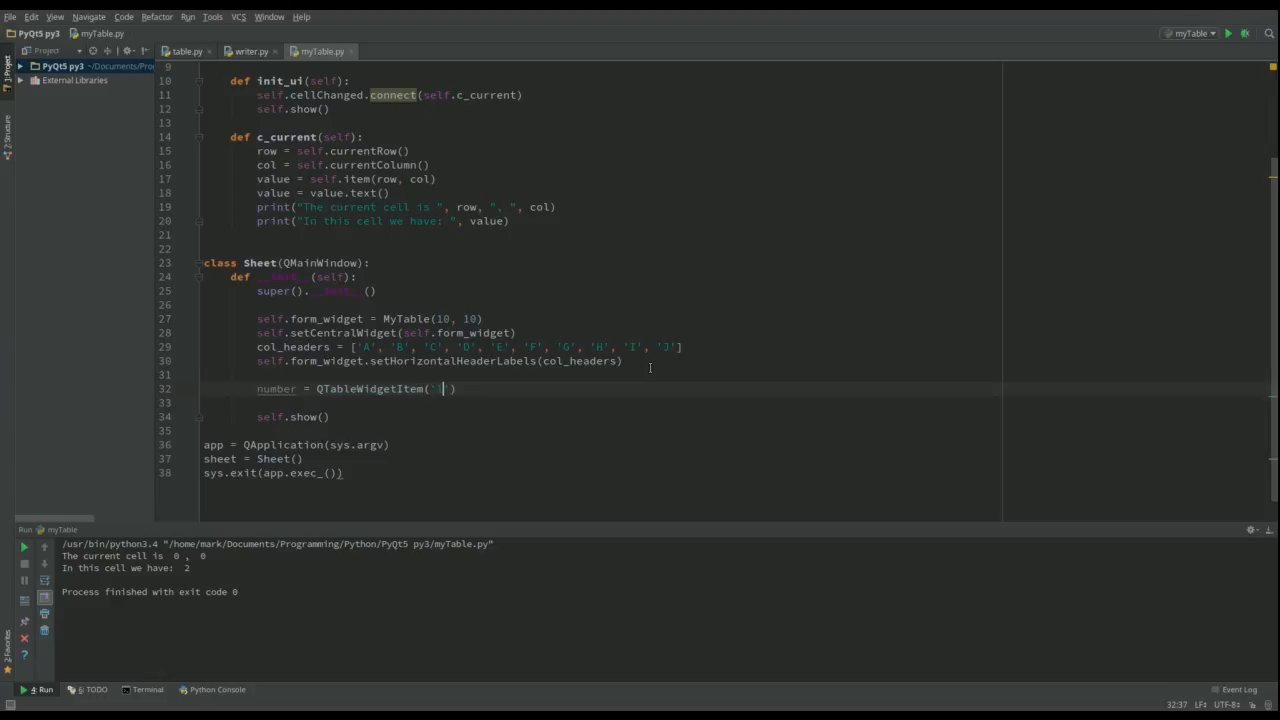
text(10)
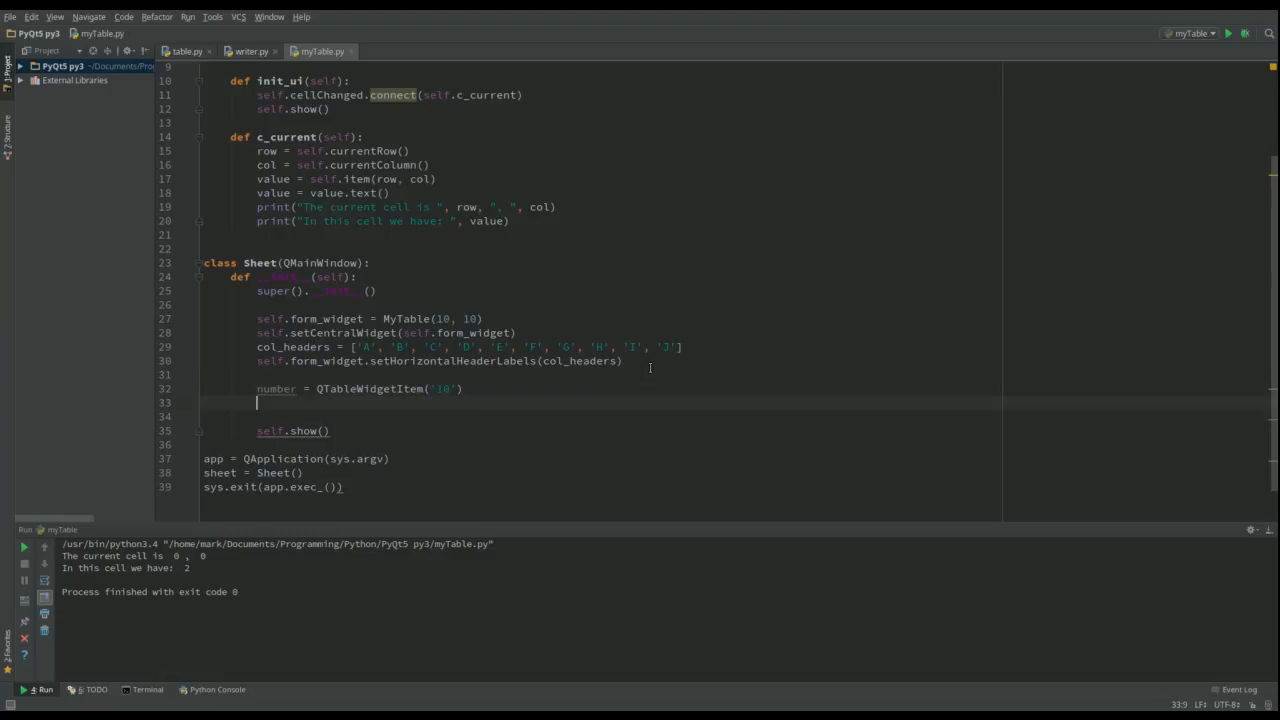
Add self.form_widget.setCurrentCell(1, 1) to set the table's current cell
text(self.)
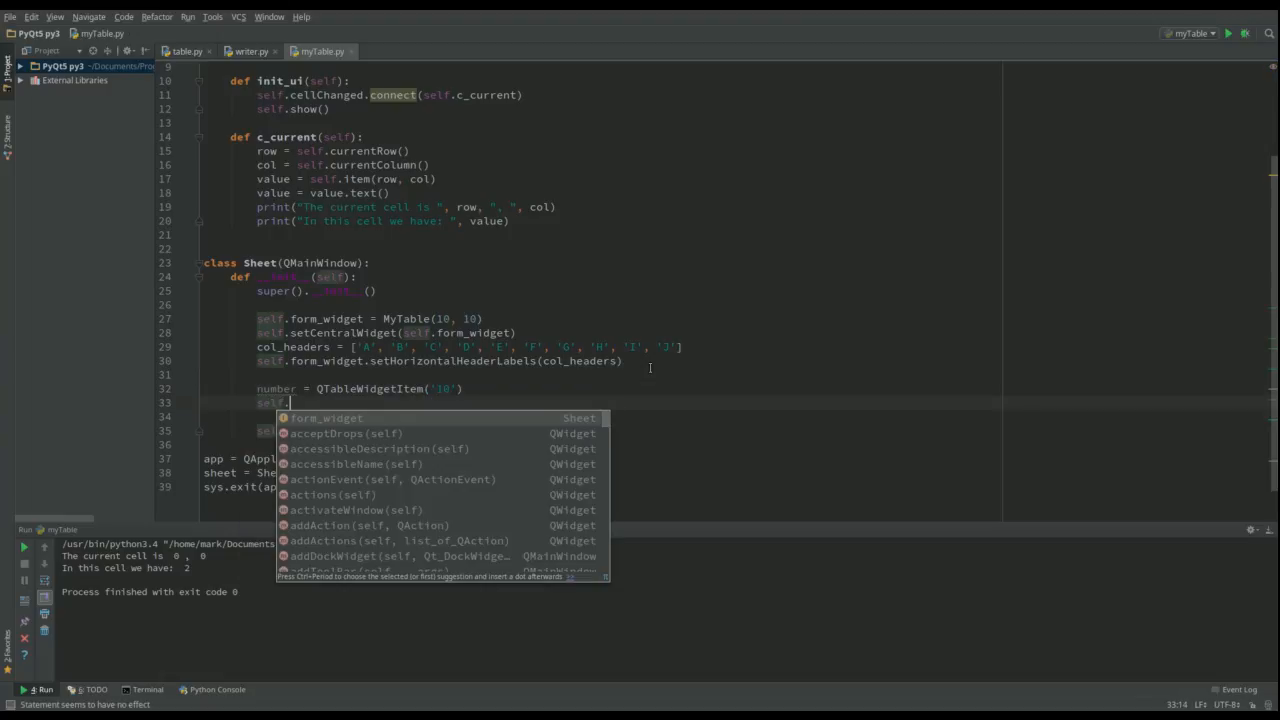
text(form_widget)
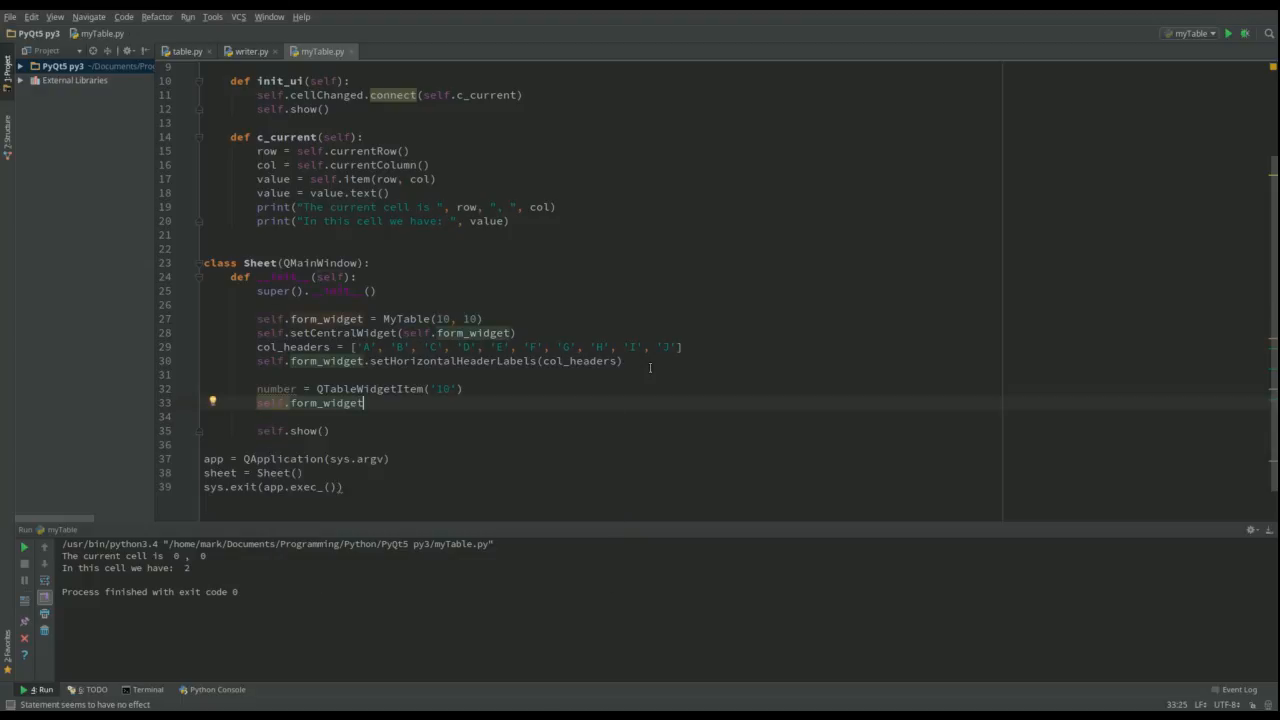
text(.)
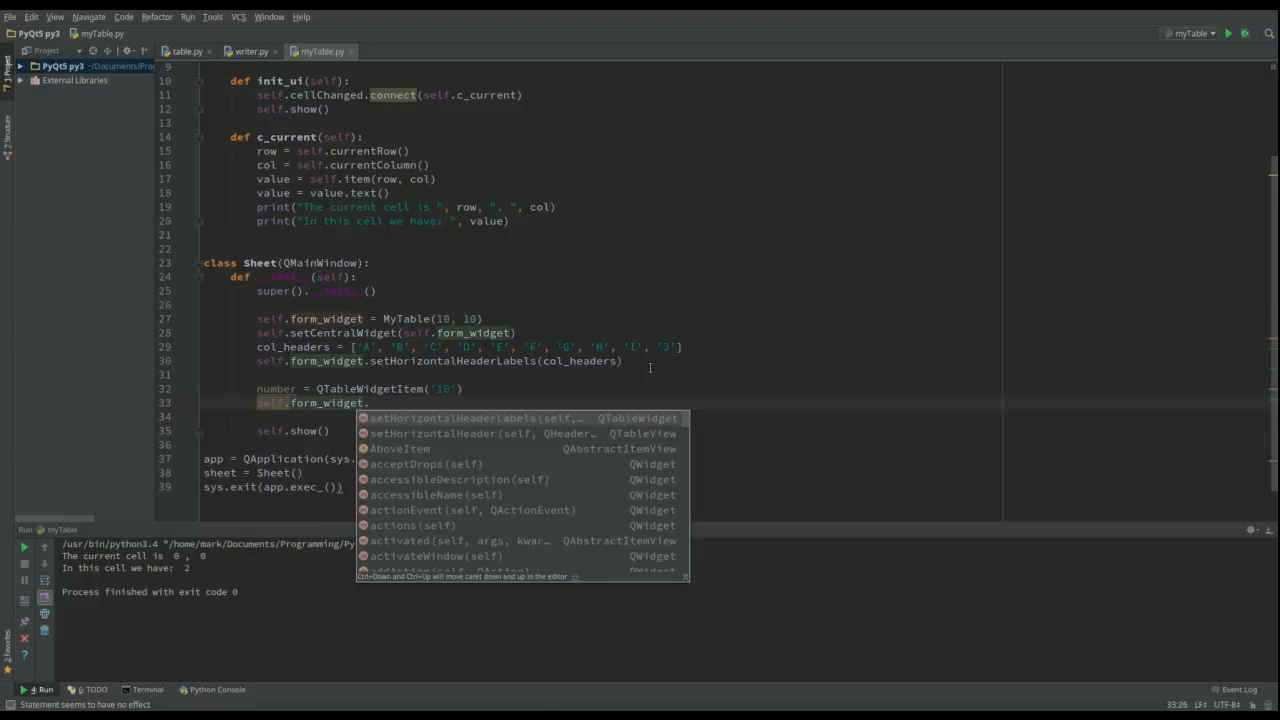
text(set)
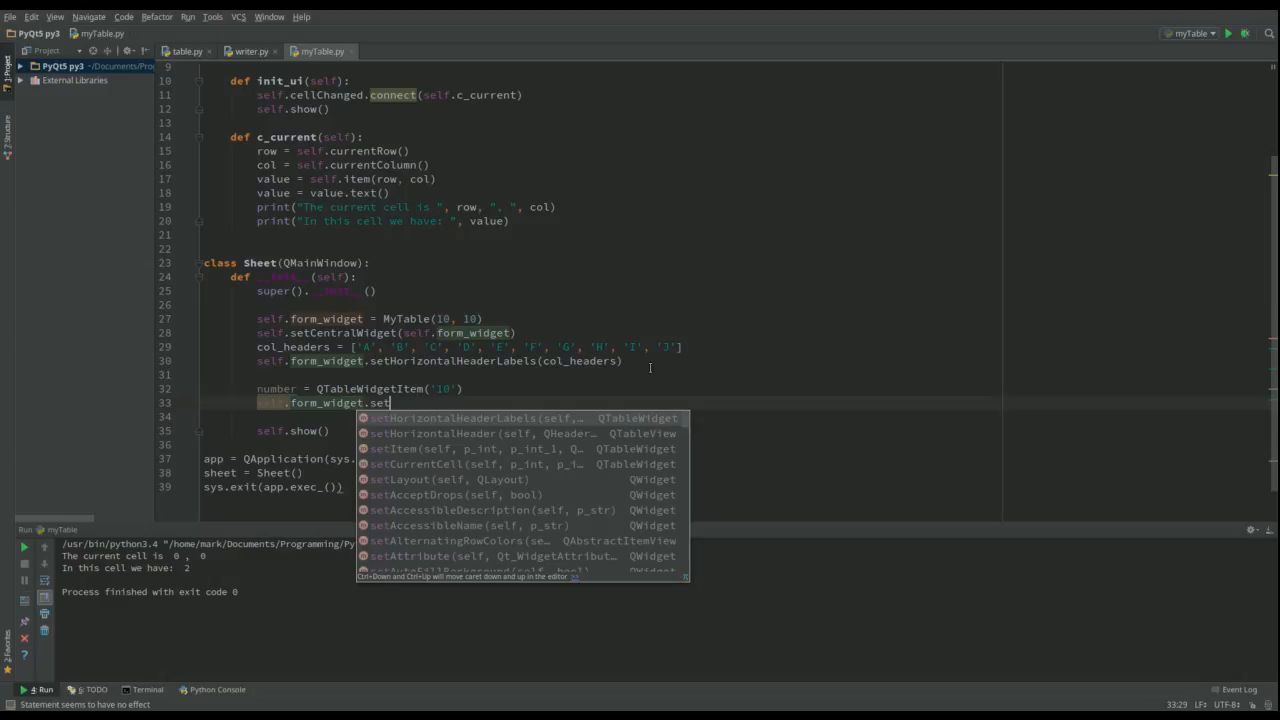
text(CurrentCell()
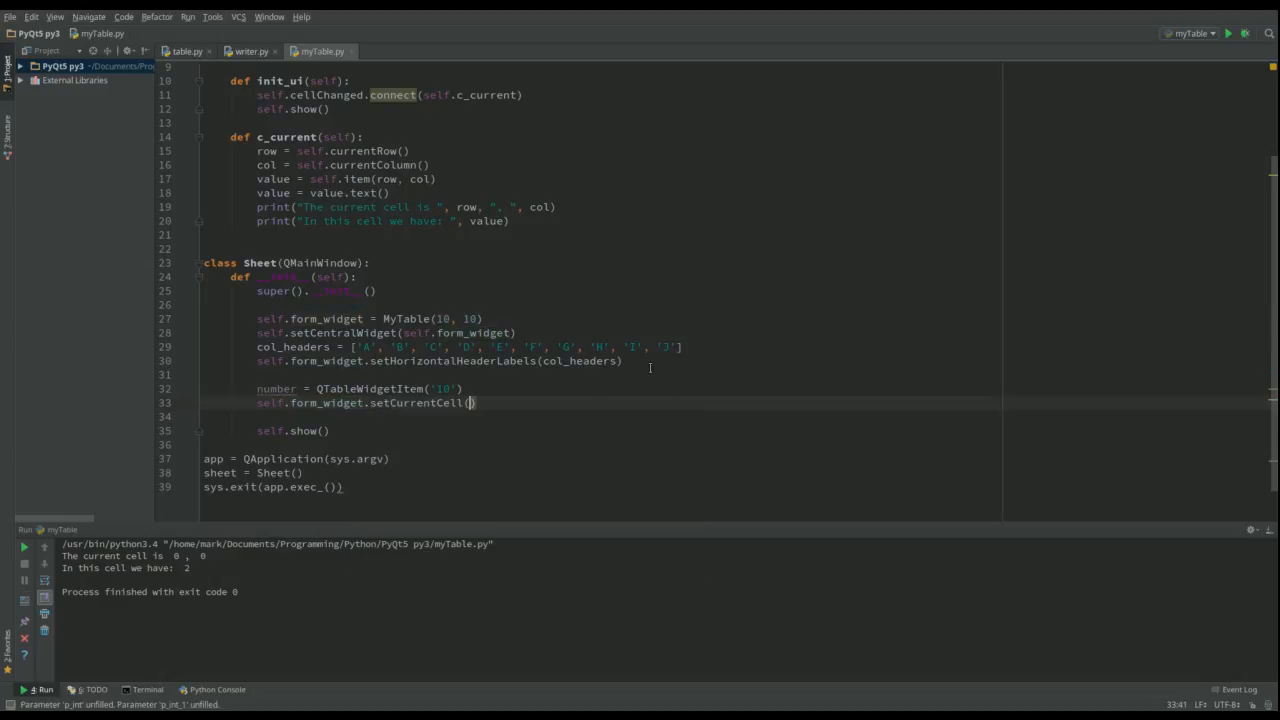
text(1,)
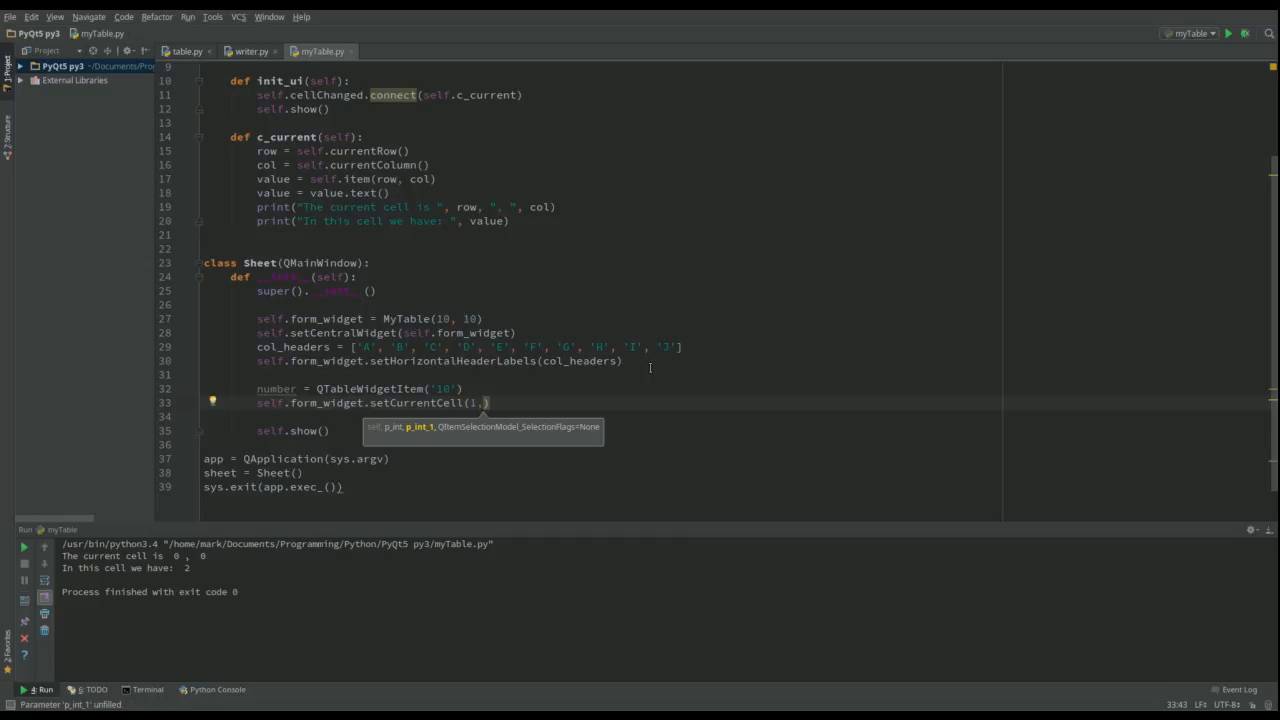
text(1)
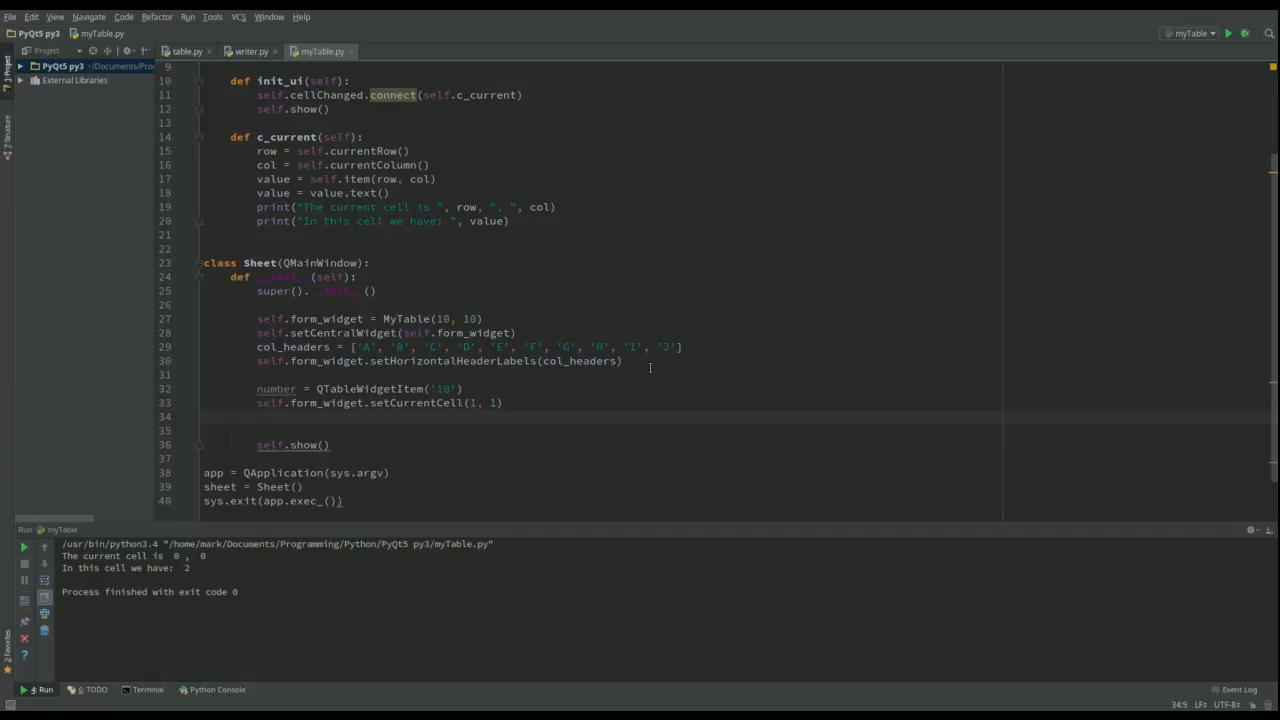
Add self.form_widget.setItem(1, 1, number) and run the app so B2 shows 10
text(self)
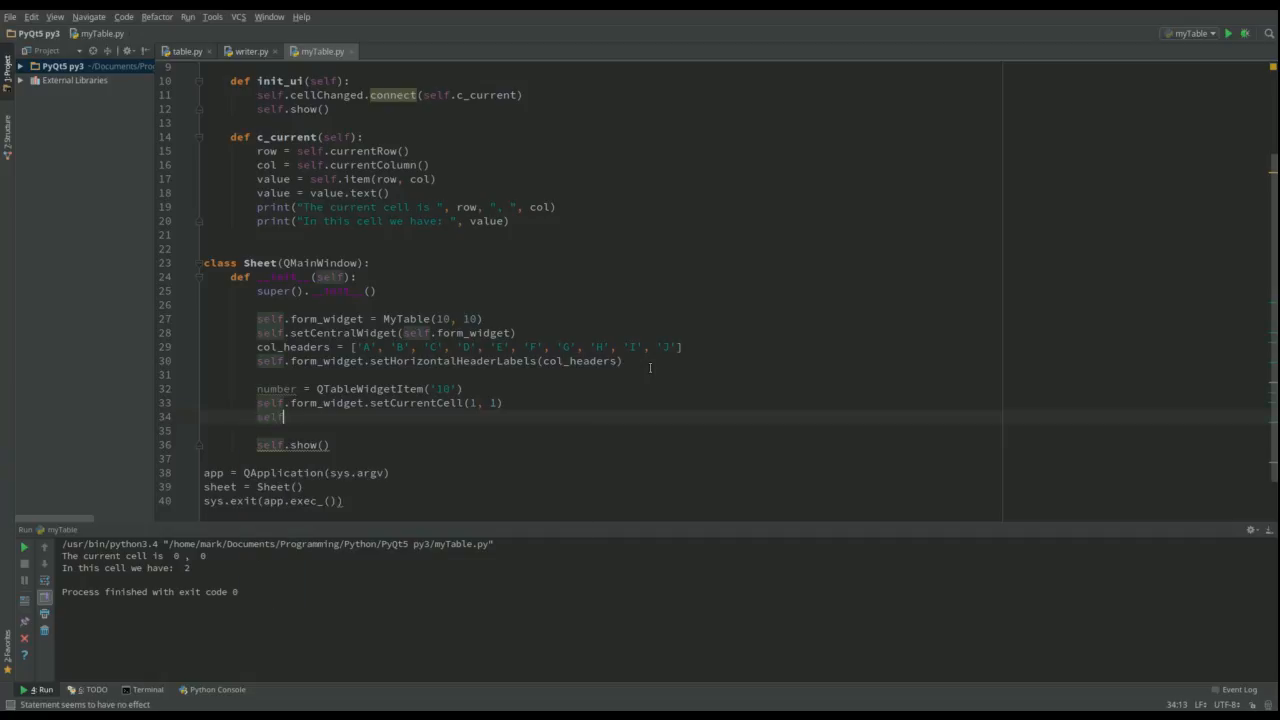
text(.form_widget)
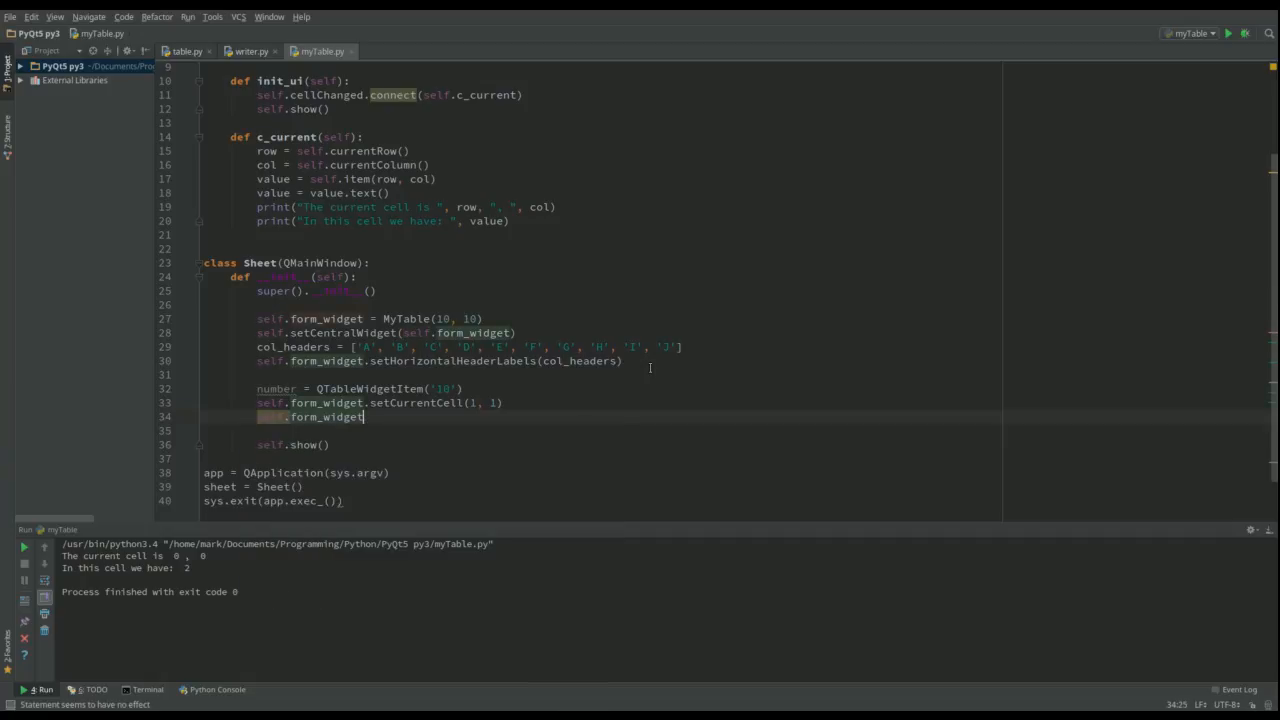
text(set)
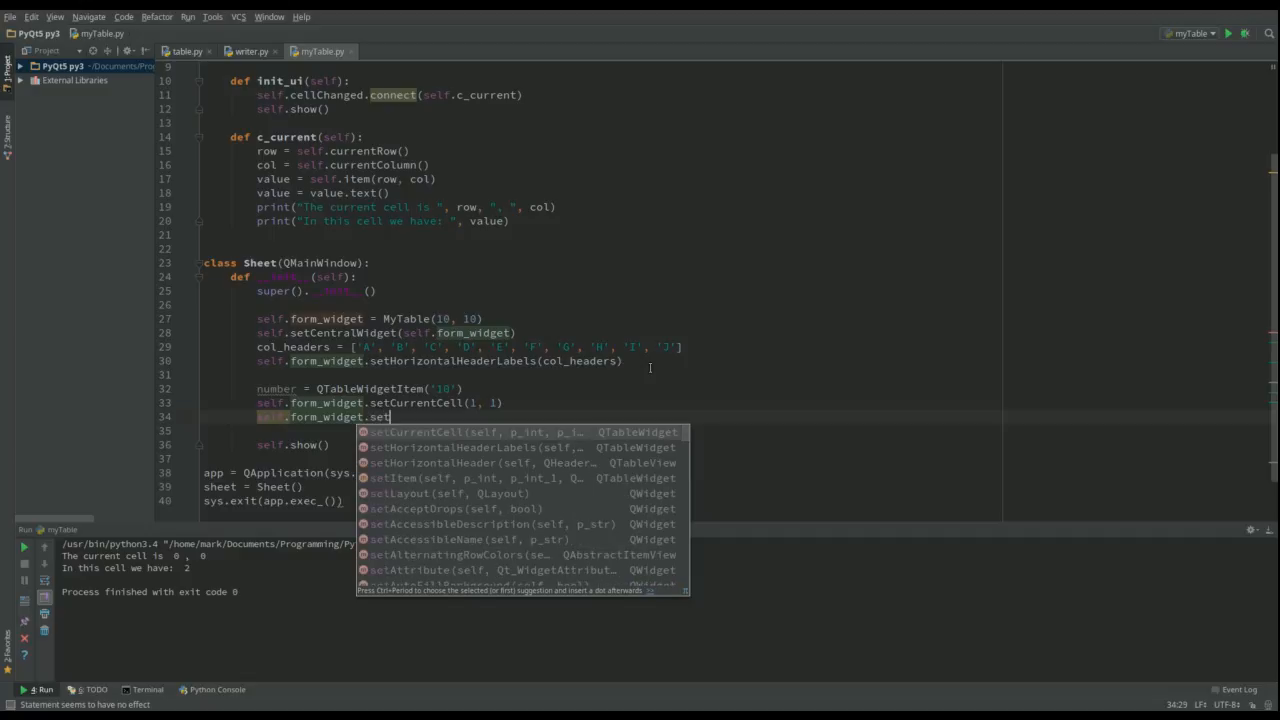
click(410, 478)
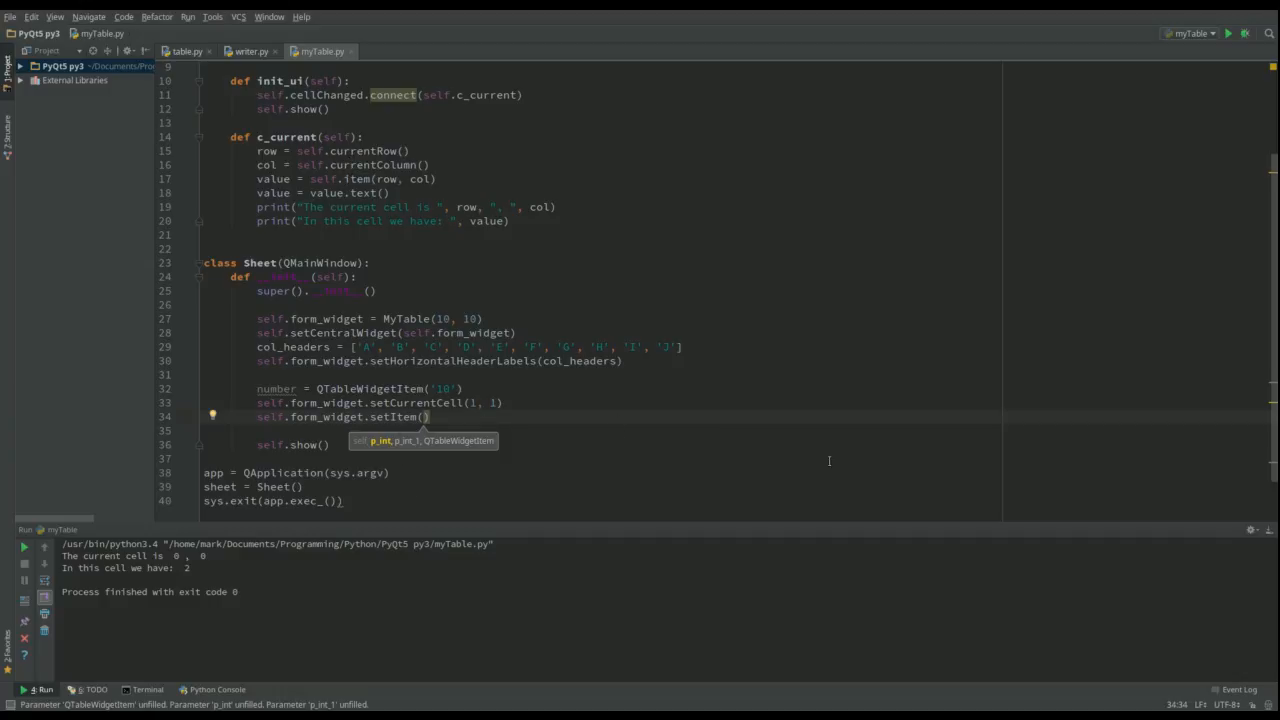
text(1, 1)
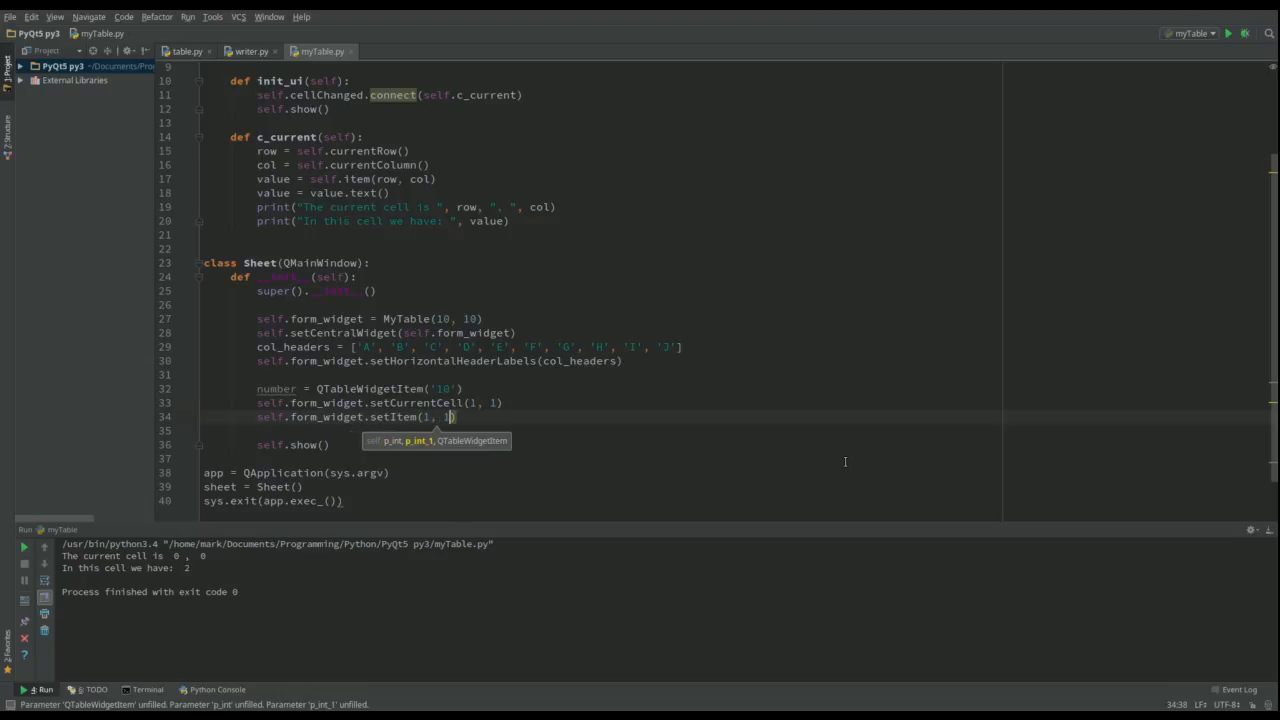
text(number)
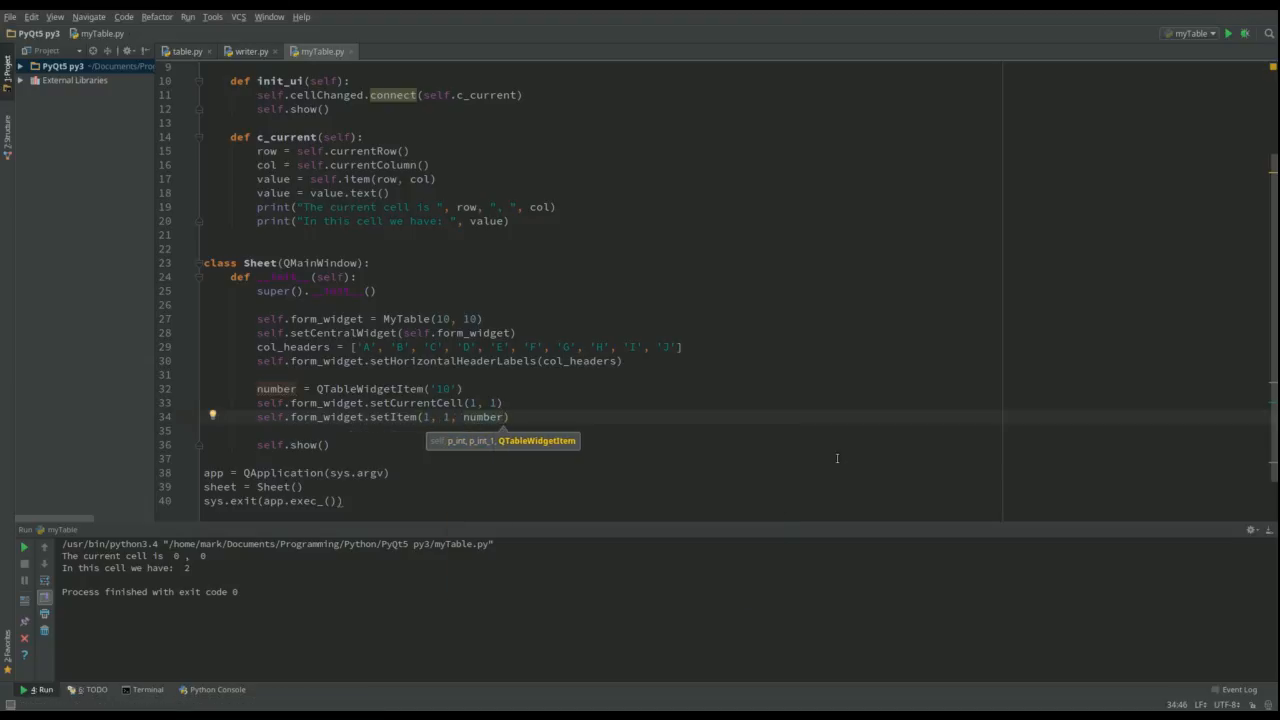
click(1228, 33)
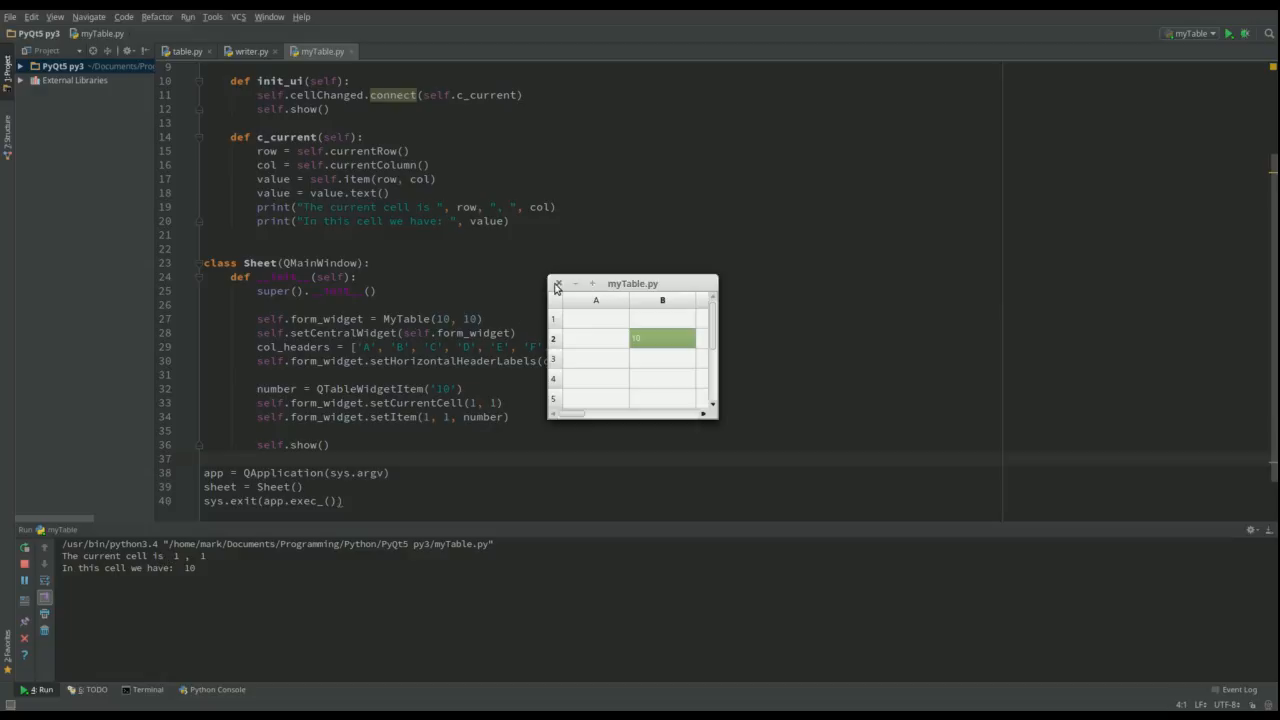
Run the app with setCurrentCell commented out, then rerun with the line restored
click(558, 284)
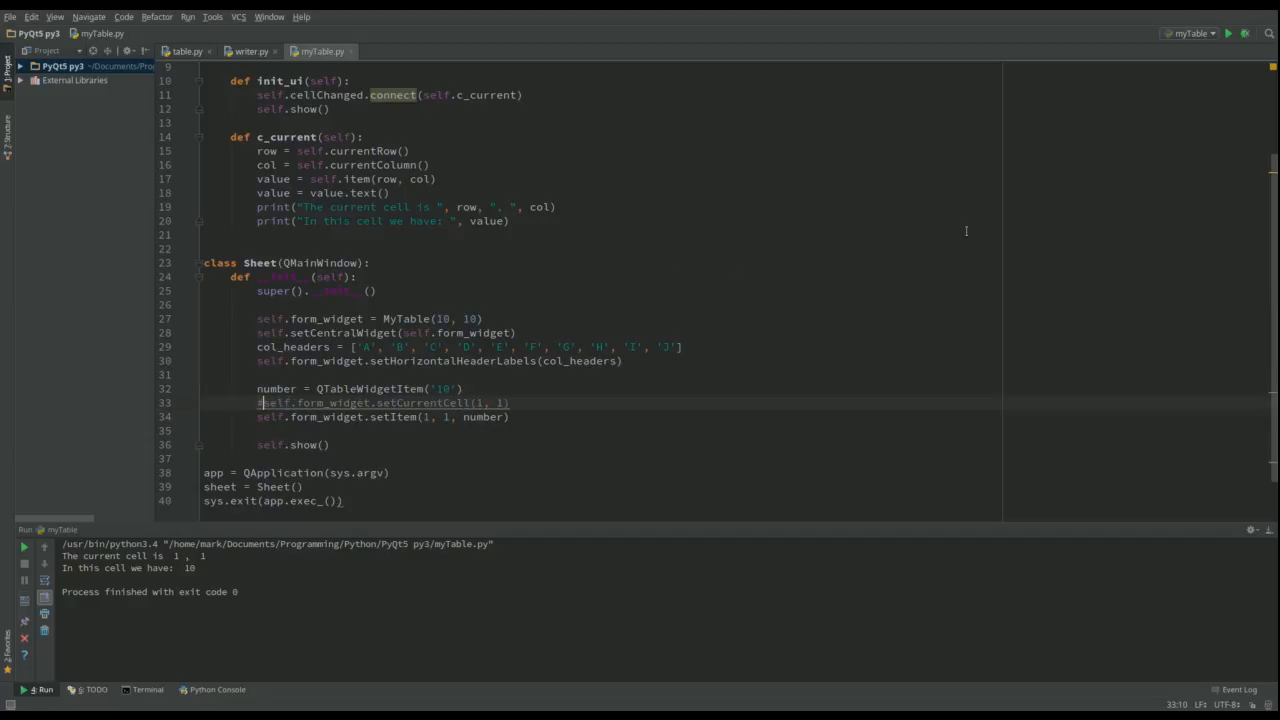
click(1228, 33)
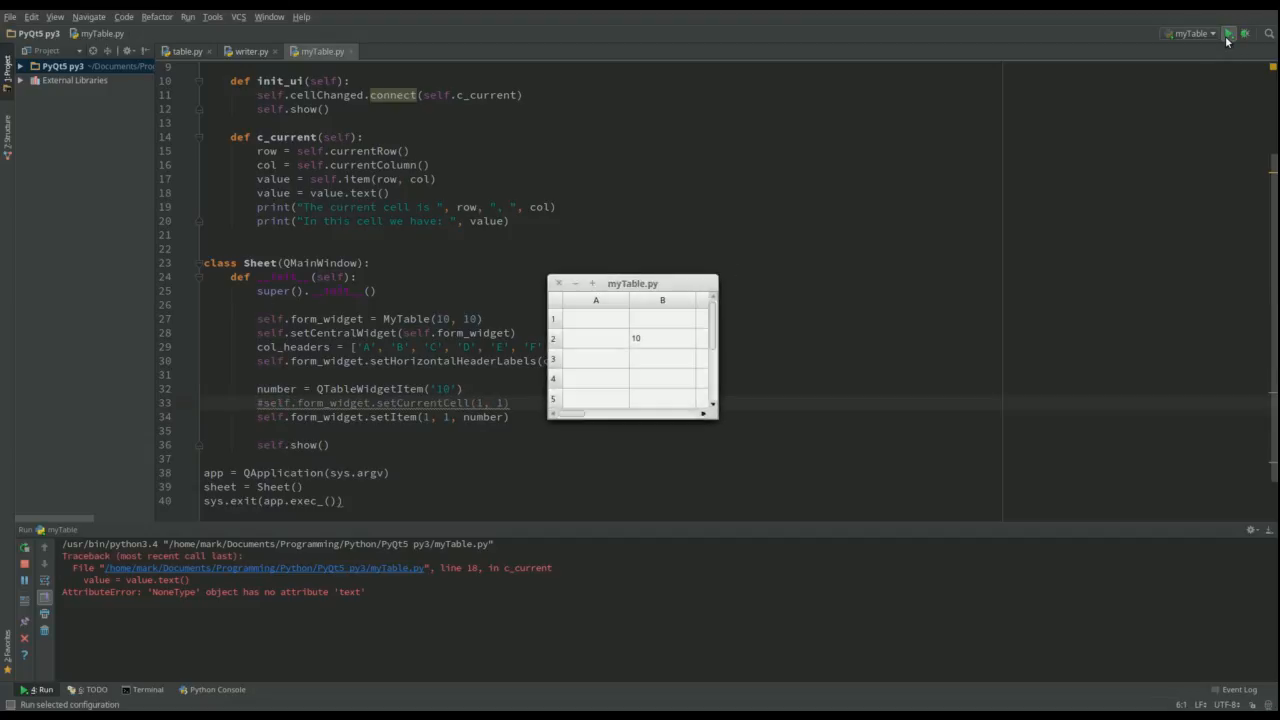
click(1228, 33)
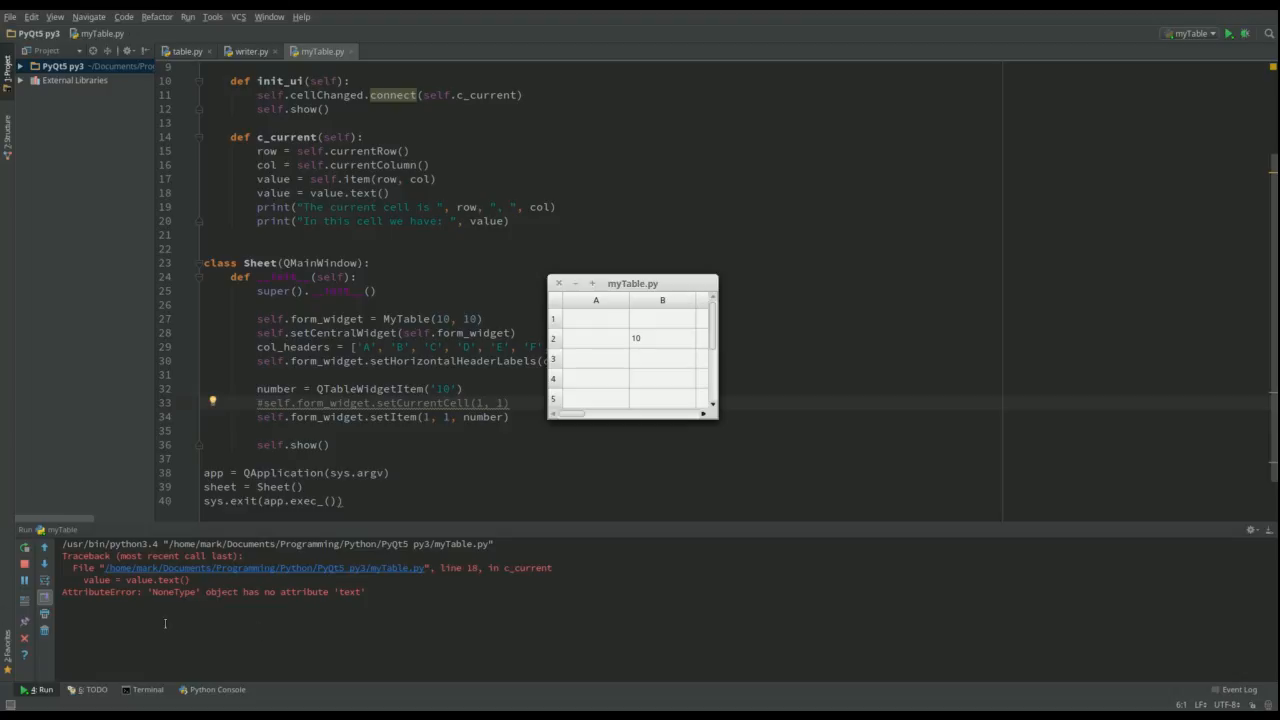
mouse_move(710, 574)
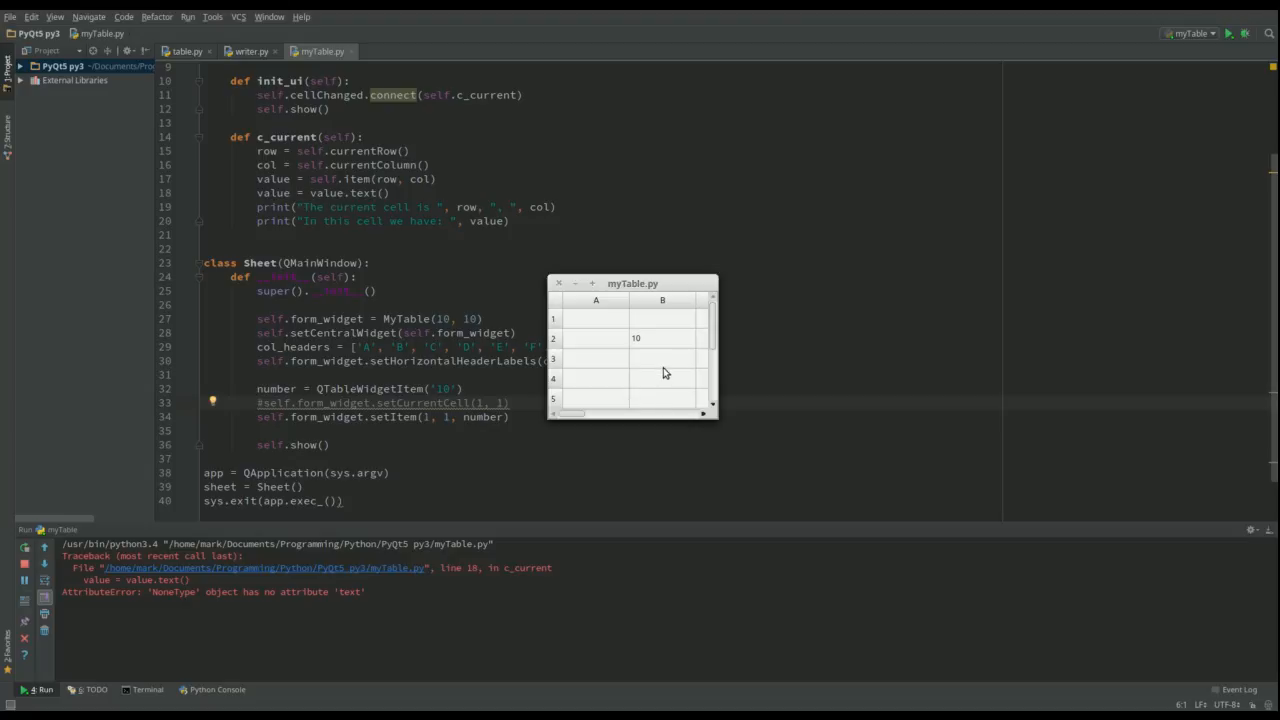
mouse_move(660, 351)
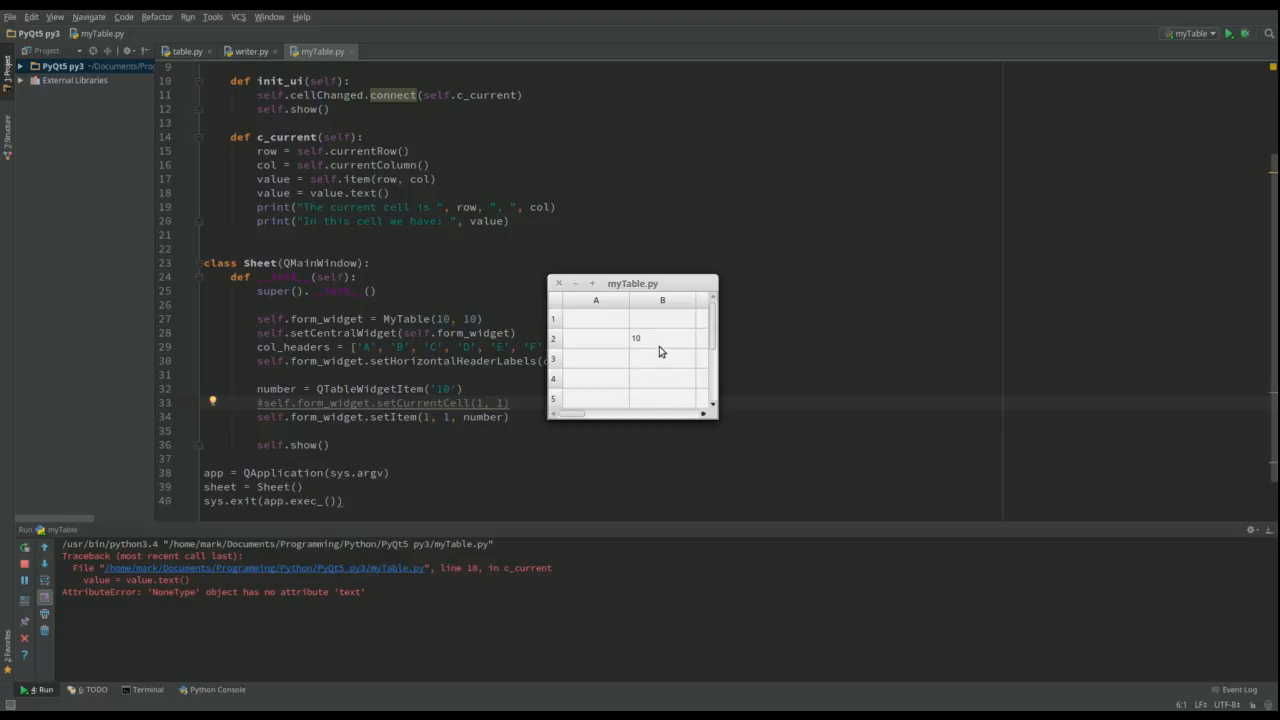
mouse_move(655, 346)
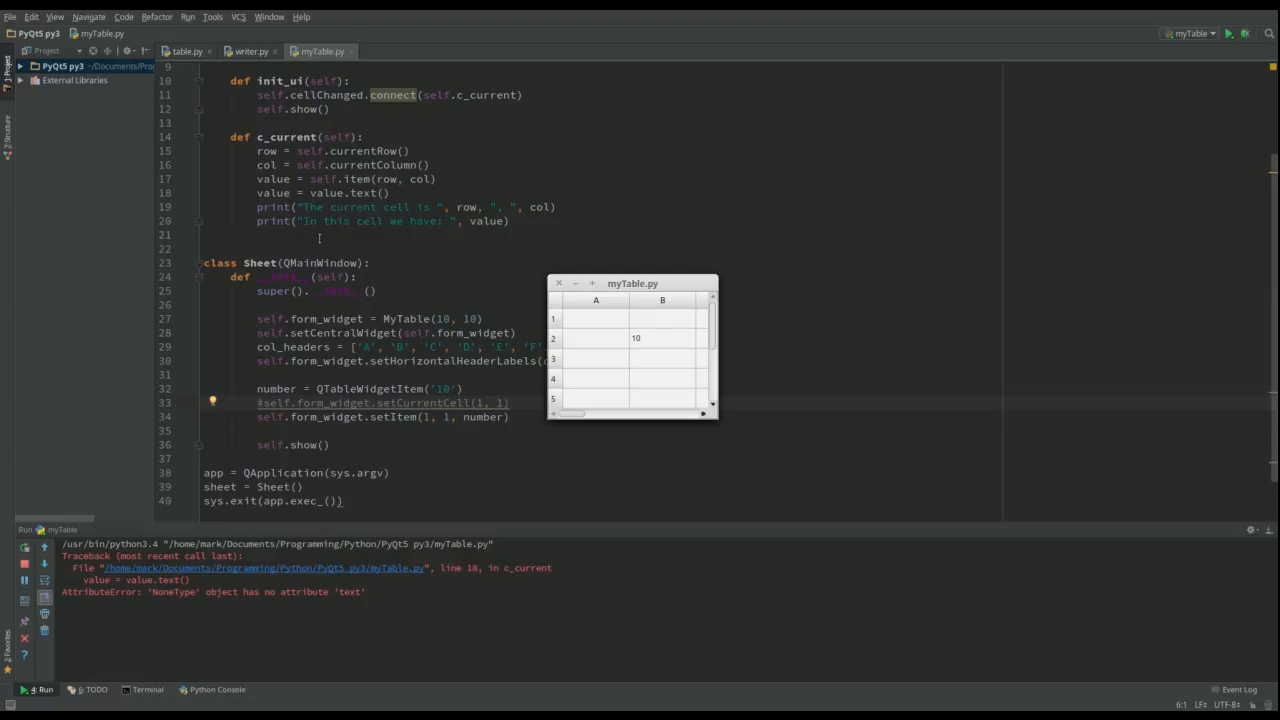
mouse_move(300, 234)
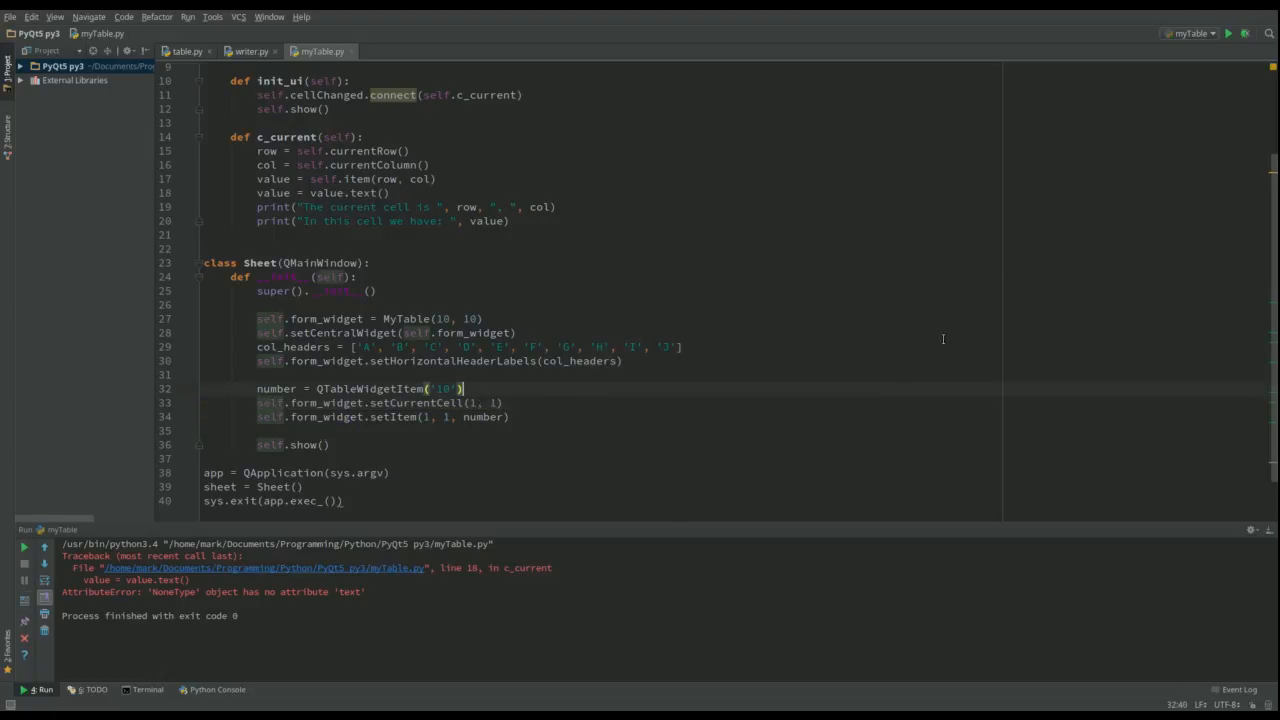
click(1228, 33)
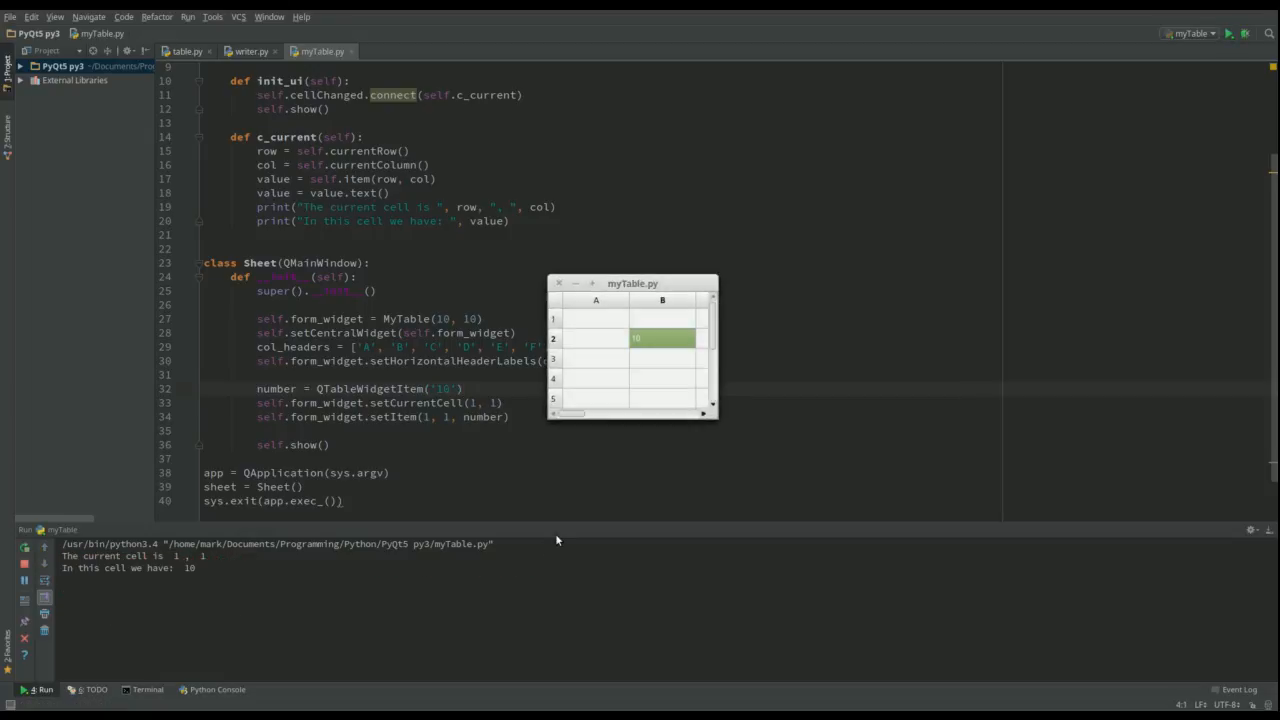